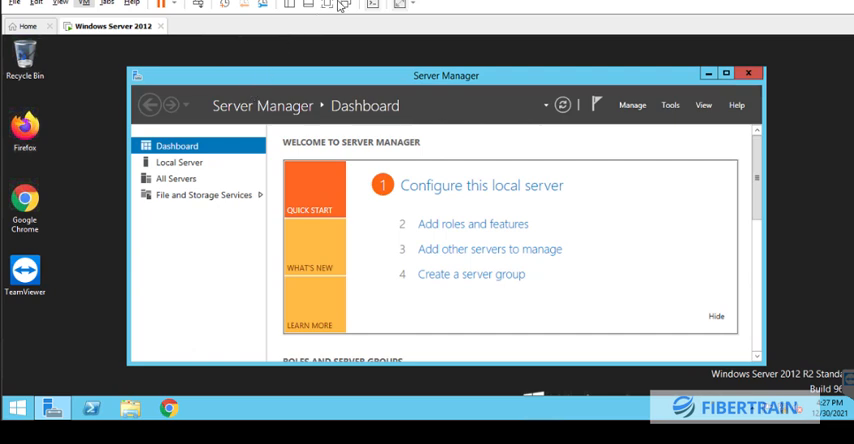
mouse_move(305, 131)
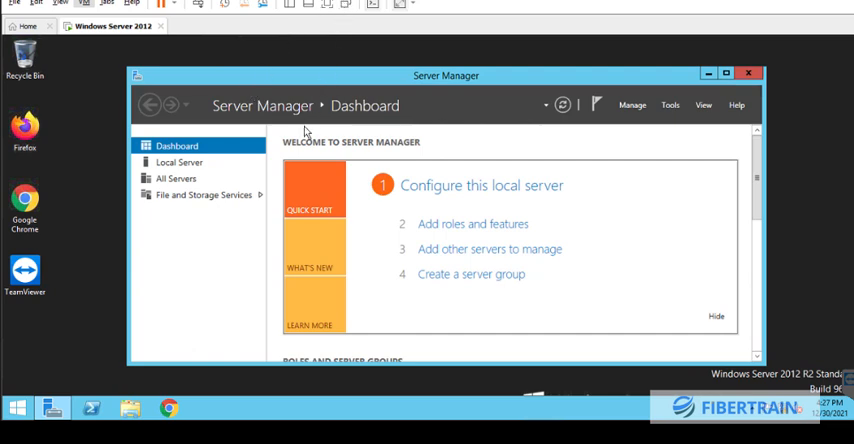
mouse_move(303, 138)
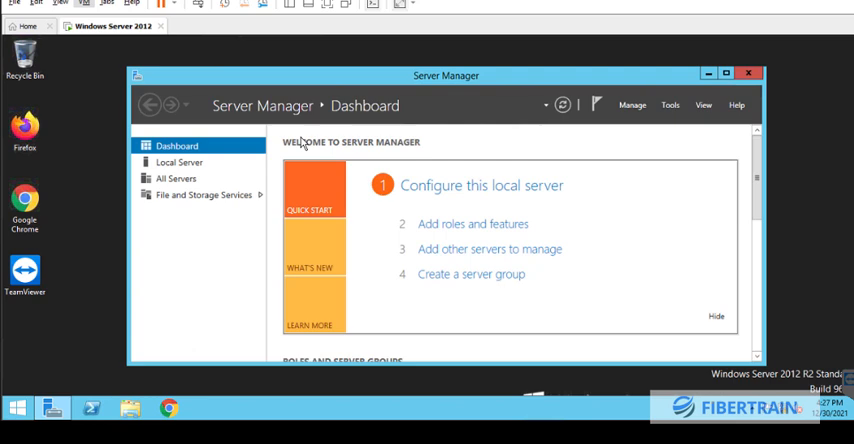
mouse_move(317, 167)
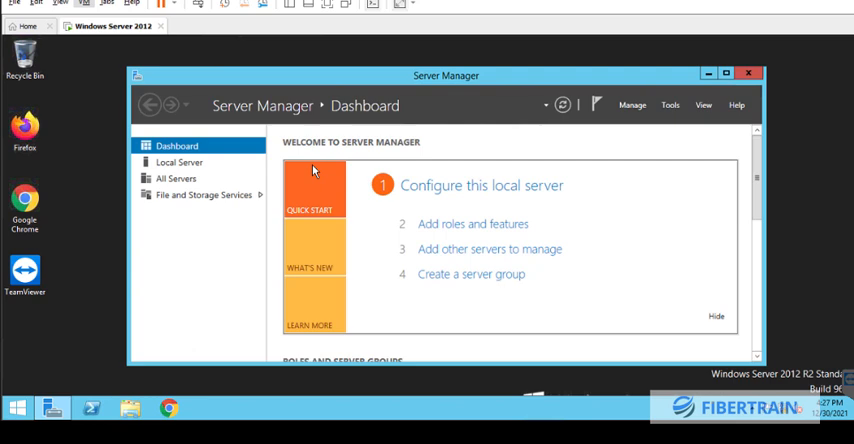
mouse_move(177, 349)
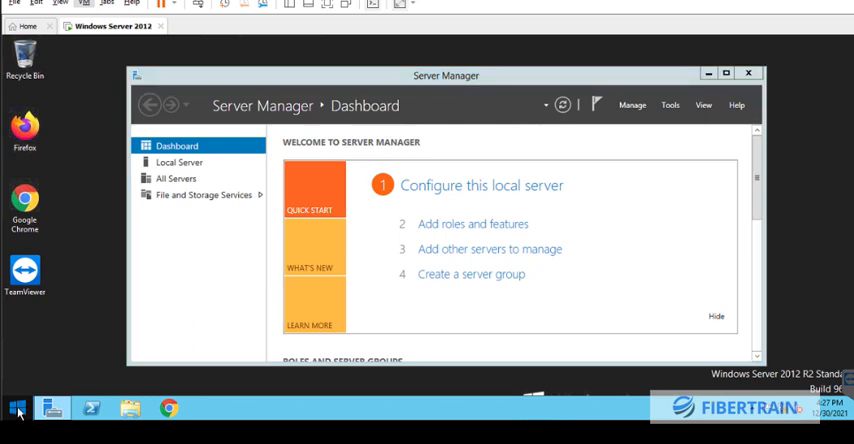
Step: Open a Command Prompt and run 'net accounts' to list password and lockout policies
right_click(16, 409)
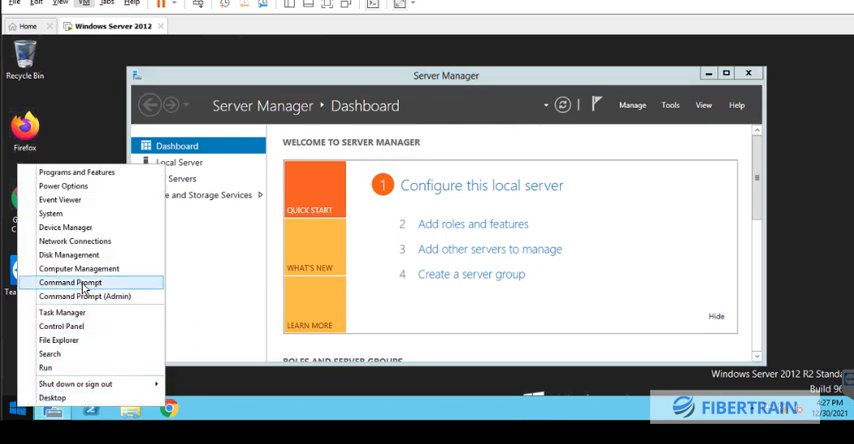
left_click(85, 296)
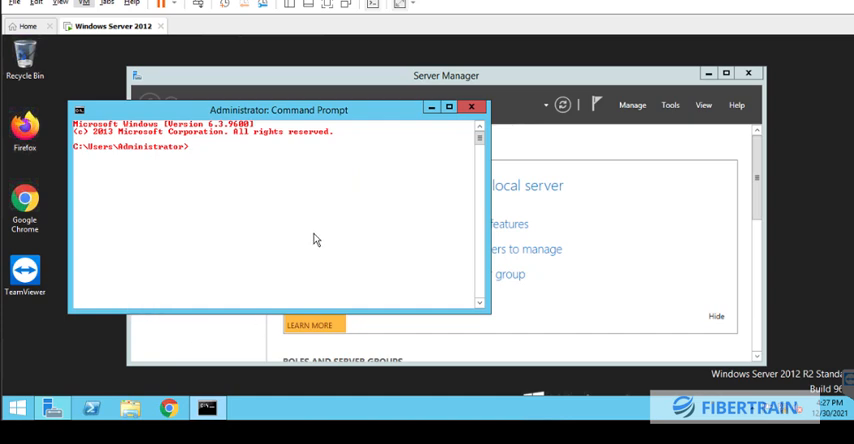
type("net")
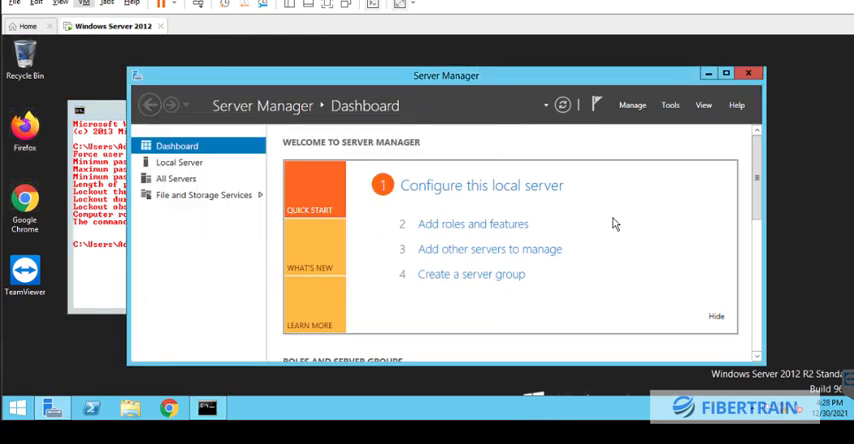
mouse_move(645, 135)
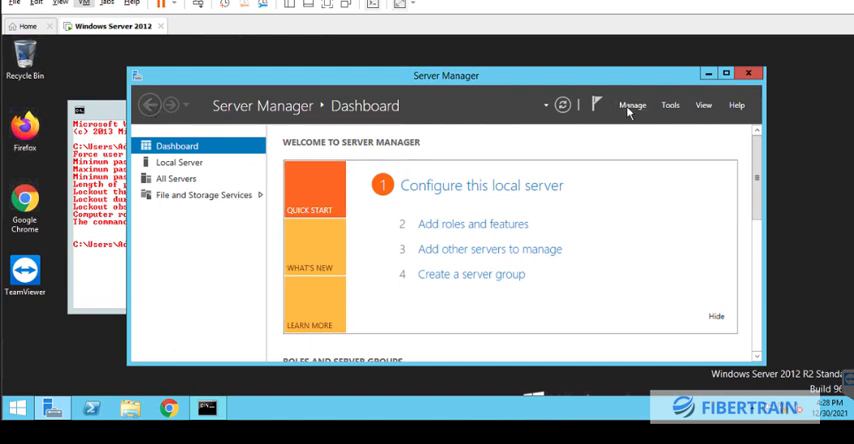
Step: Add the Active Directory Domain Services role with its management tools to DC1
left_click(632, 105)
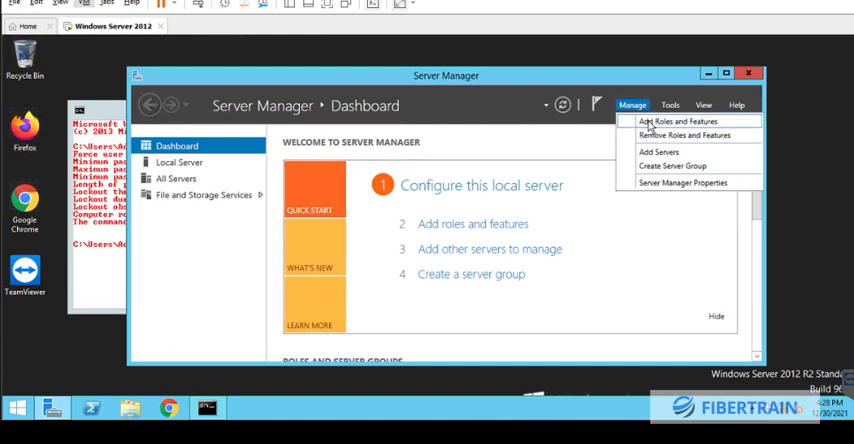
left_click(678, 121)
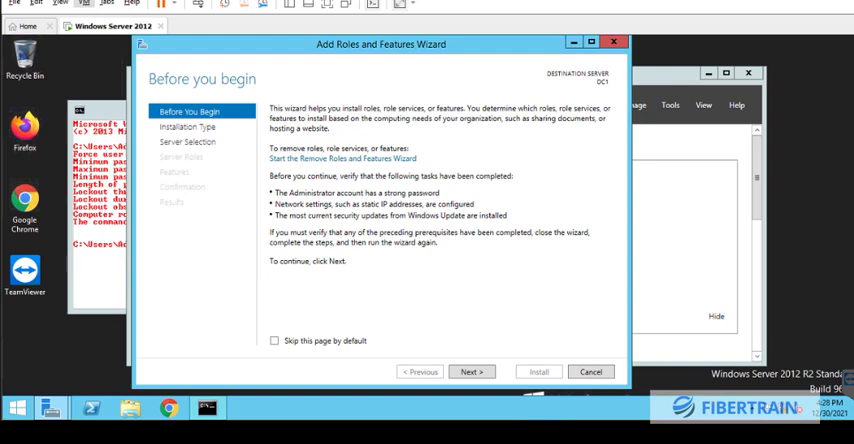
mouse_move(465, 345)
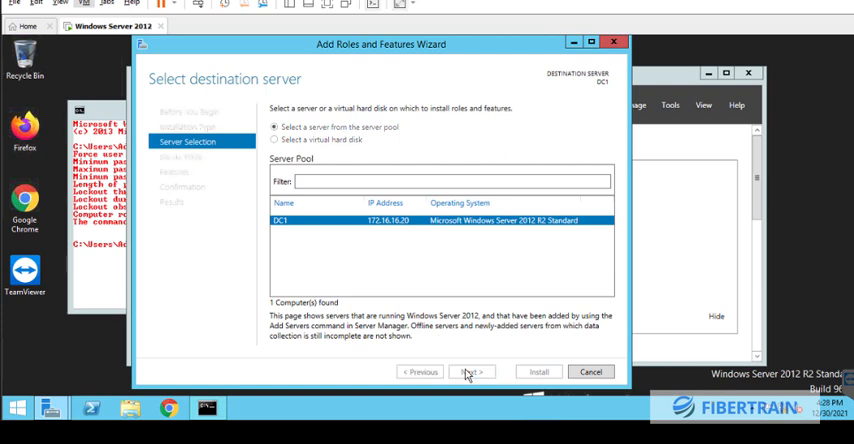
left_click(470, 372)
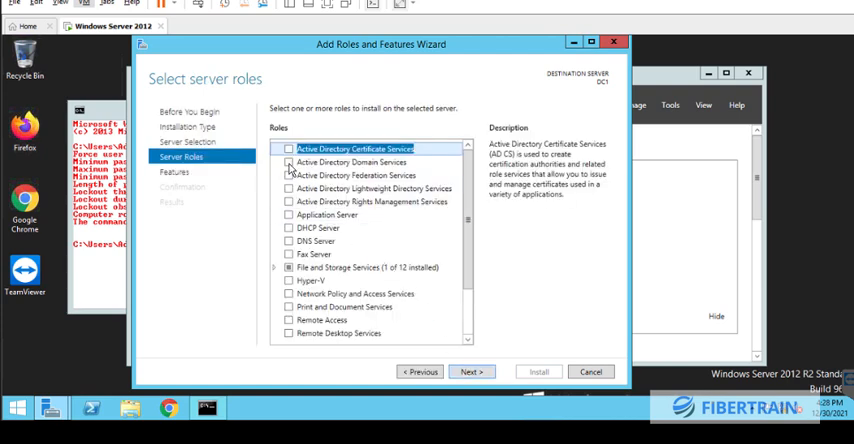
left_click(289, 162)
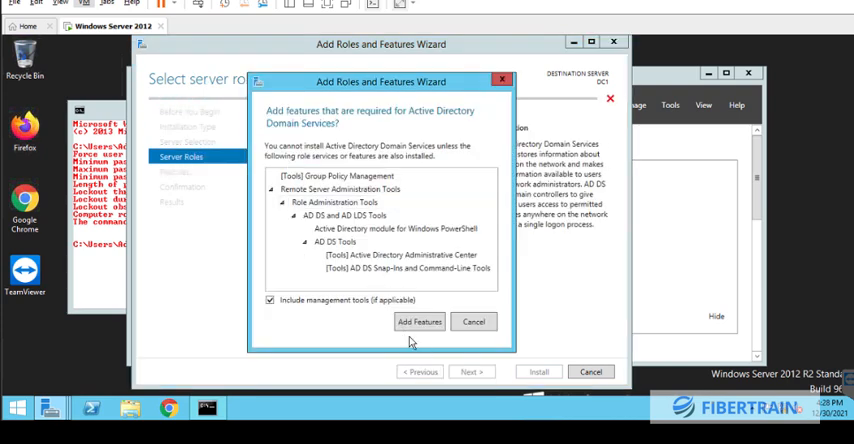
left_click(419, 321)
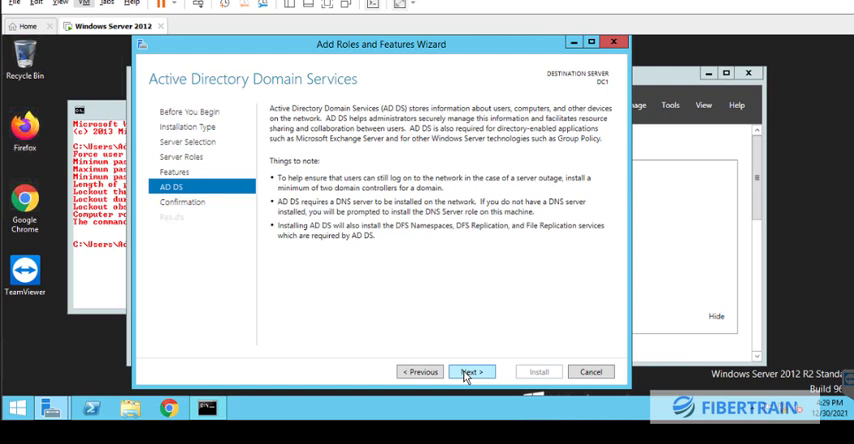
left_click(471, 371)
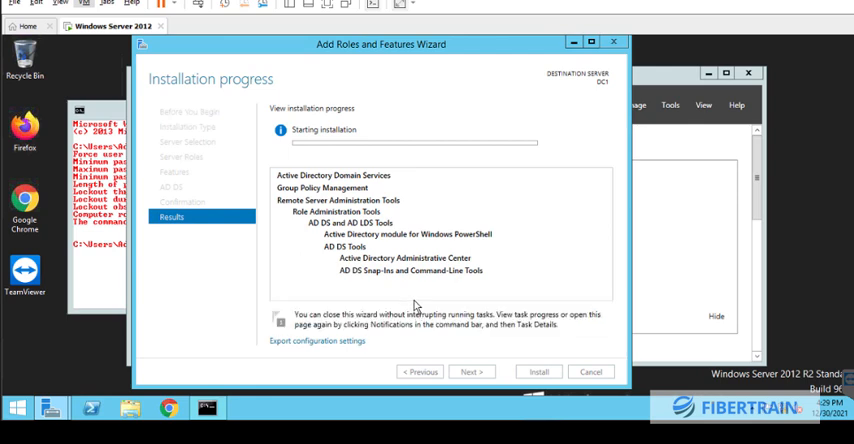
mouse_move(413, 303)
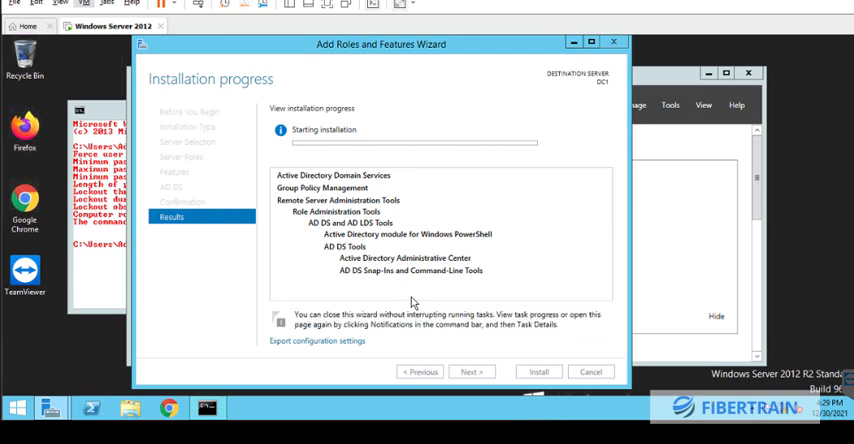
mouse_move(442, 122)
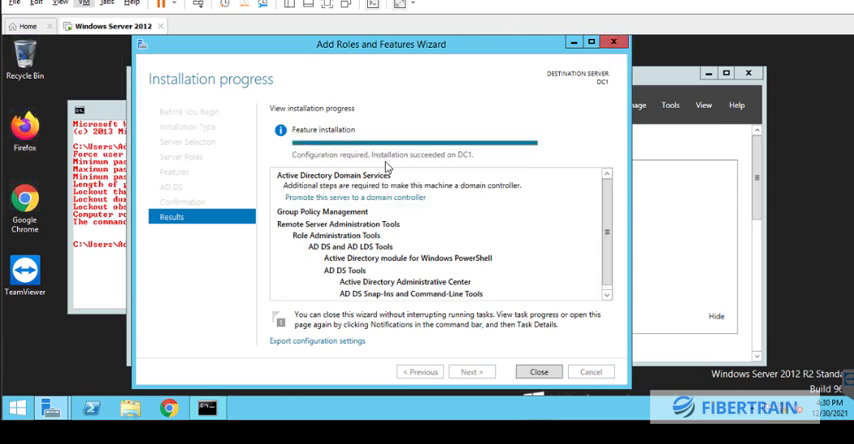
mouse_move(322, 197)
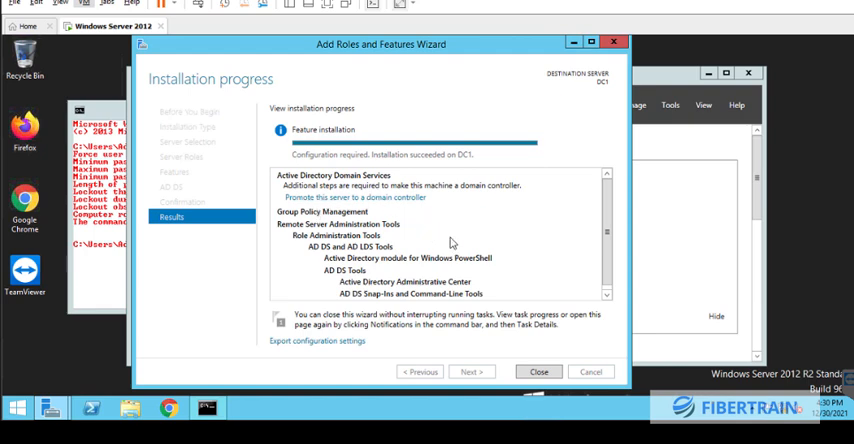
Step: Close the Add Roles and Features Wizard after the AD DS install succeeds
left_click(538, 371)
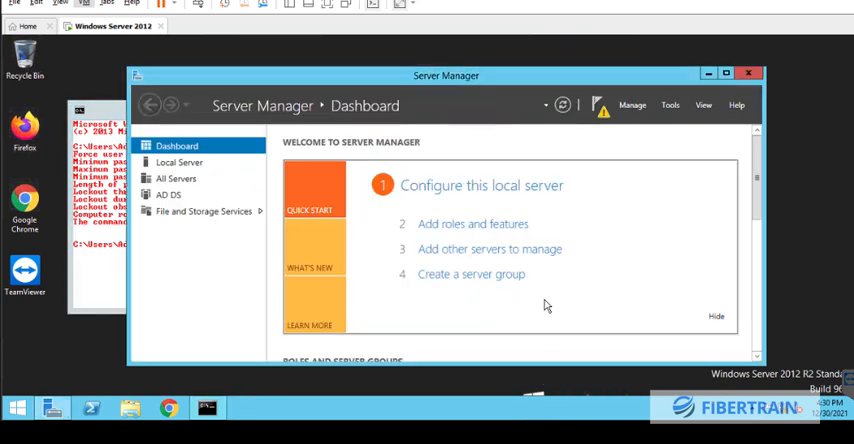
mouse_move(600, 110)
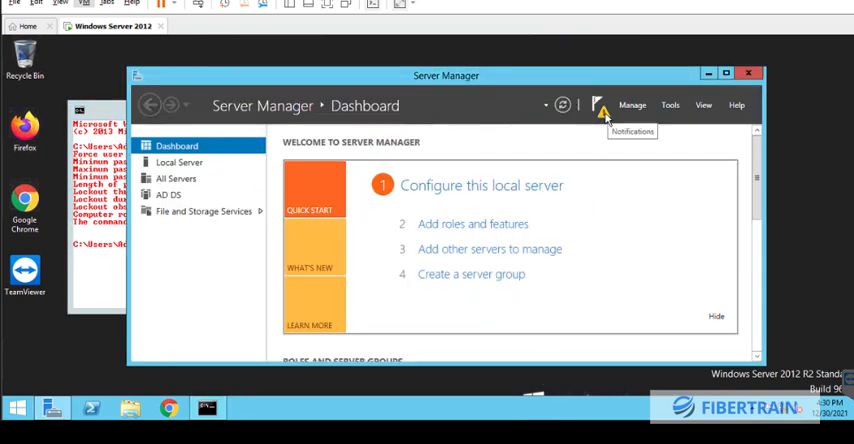
Step: Launch the domain controller promotion and choose a new forest named fibertrain.net
left_click(598, 106)
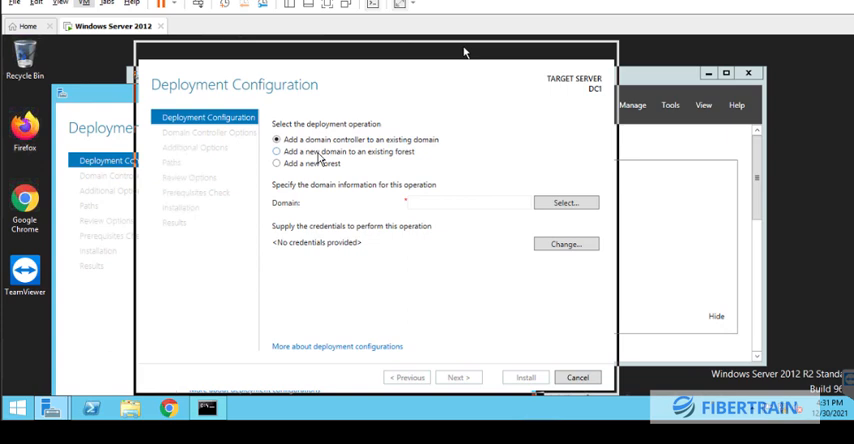
mouse_move(292, 171)
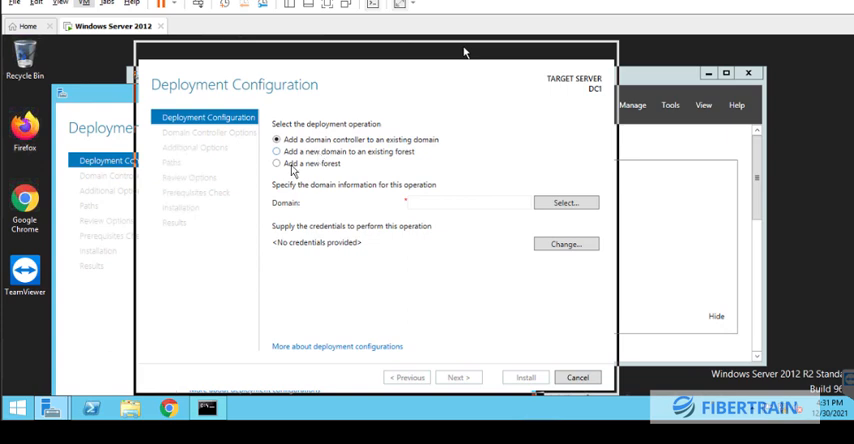
left_click(278, 163)
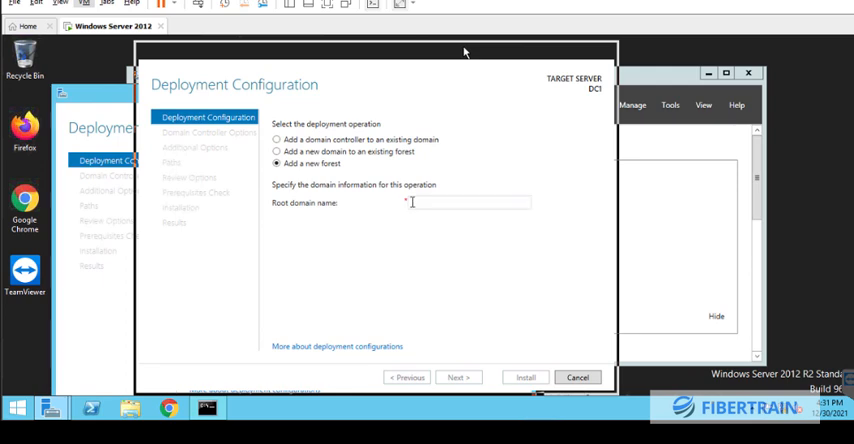
type("f")
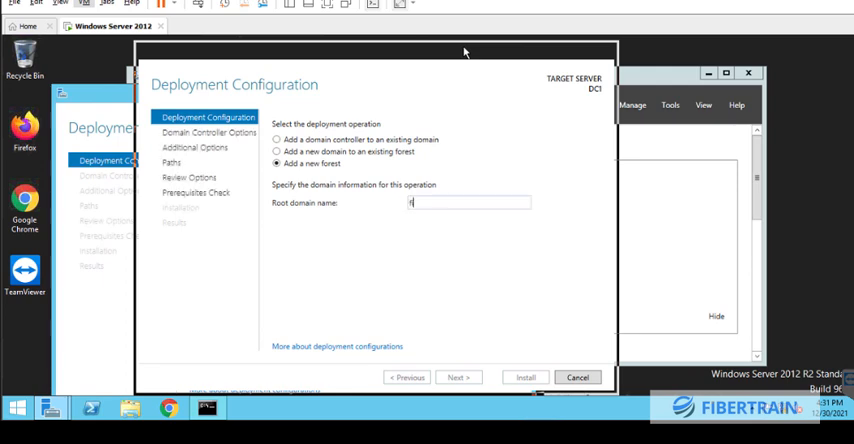
type("ibertrain")
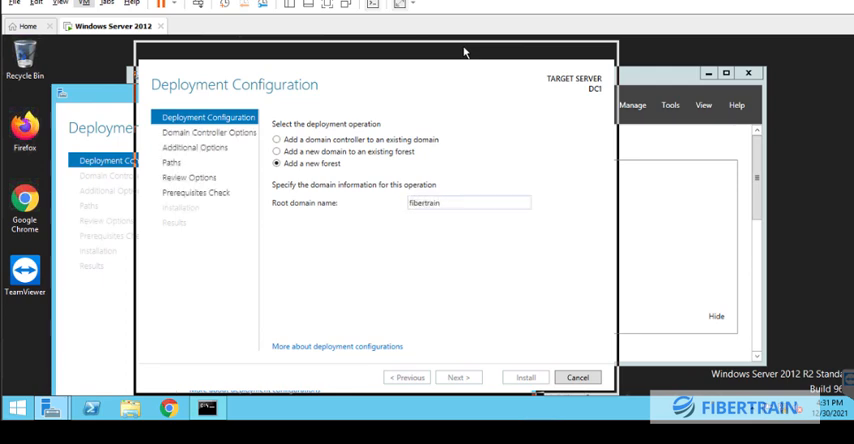
type(".net")
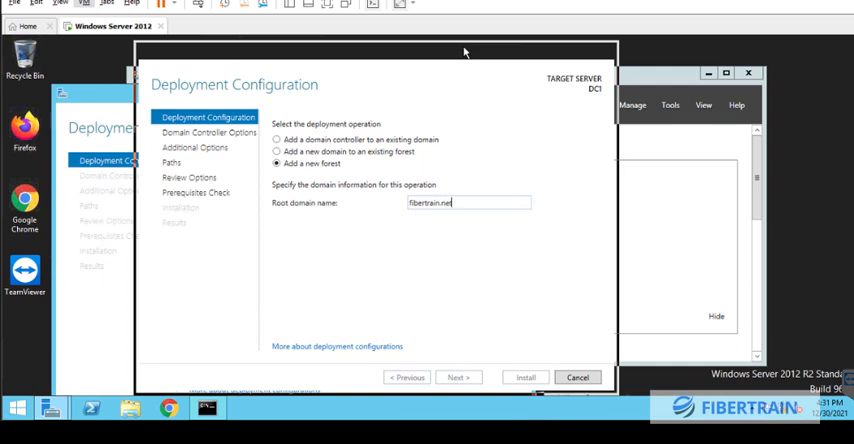
mouse_move(434, 262)
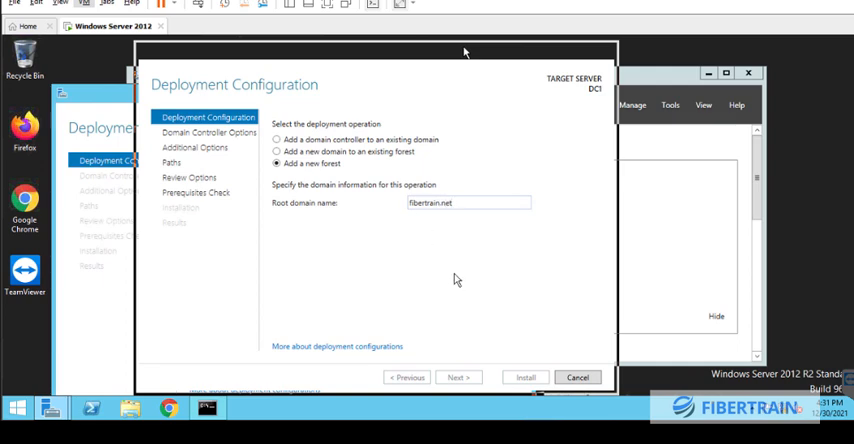
left_click(468, 202)
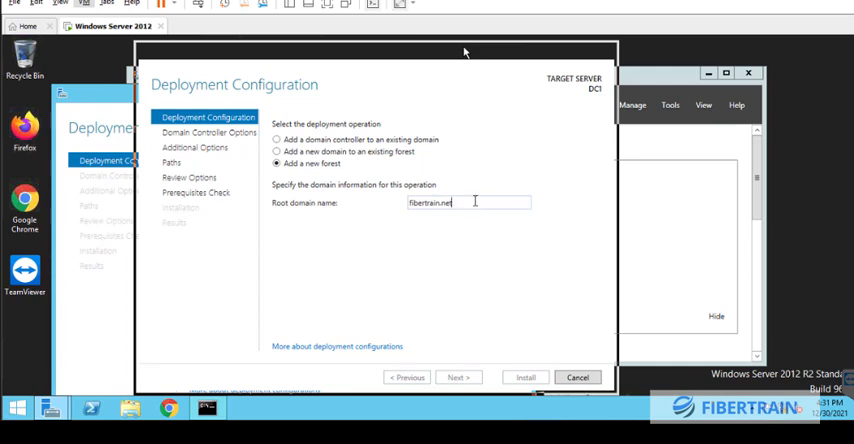
mouse_move(454, 335)
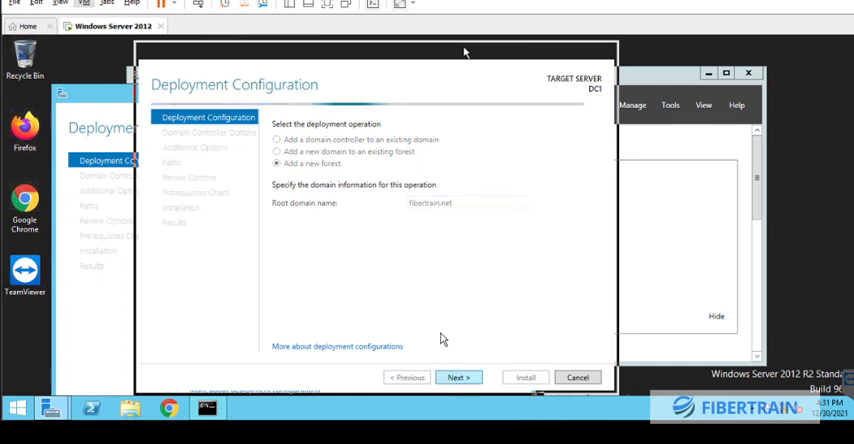
Step: Keep Windows Server 2012 R2 functional levels and enter and confirm the DSRM password
left_click(457, 377)
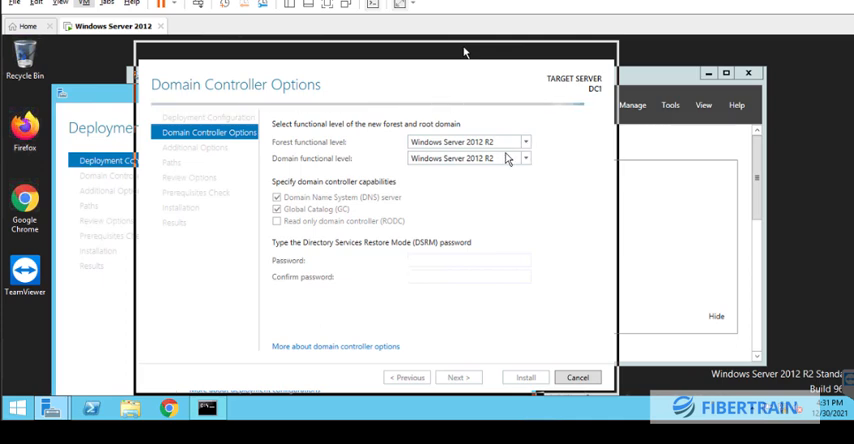
mouse_move(485, 152)
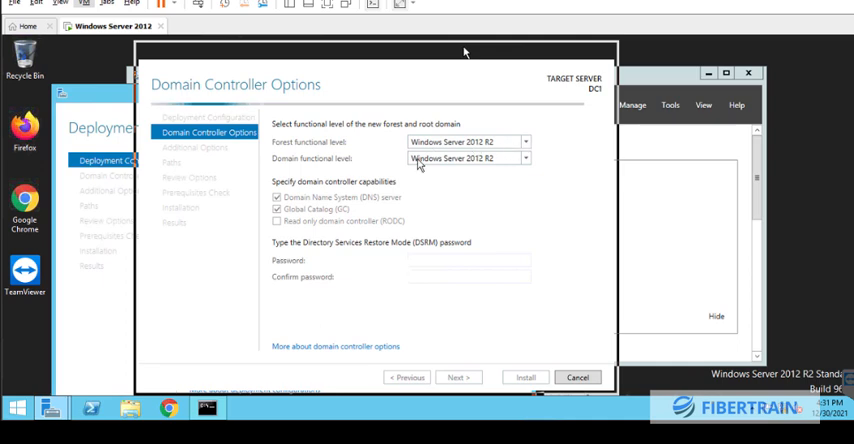
mouse_move(423, 184)
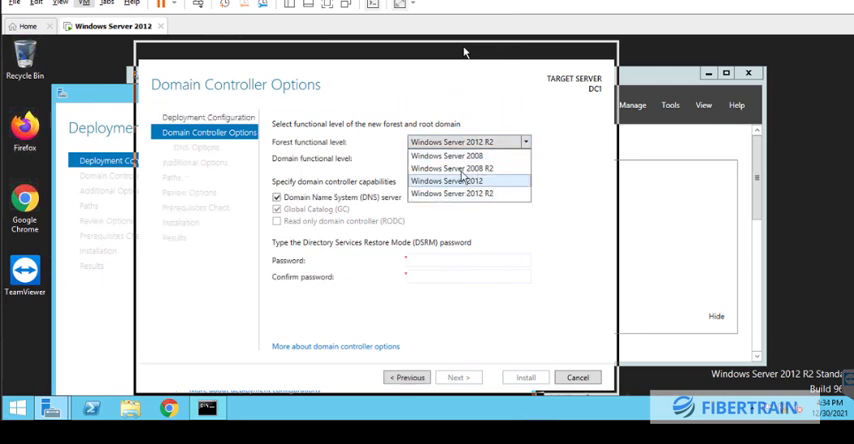
mouse_move(451, 156)
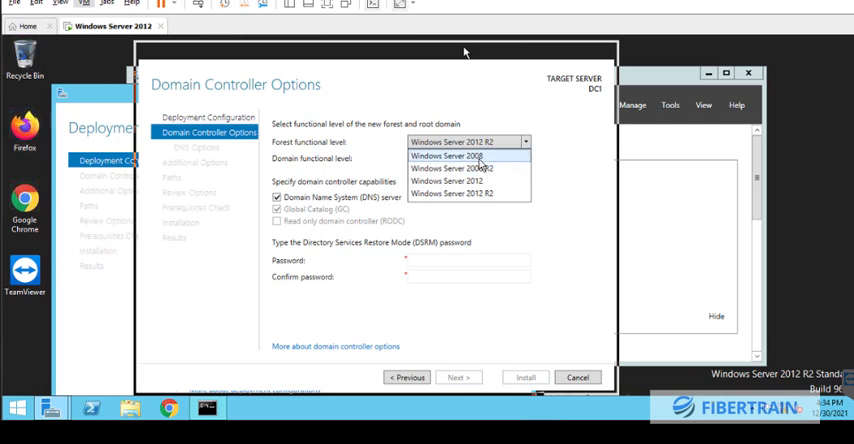
mouse_move(447, 181)
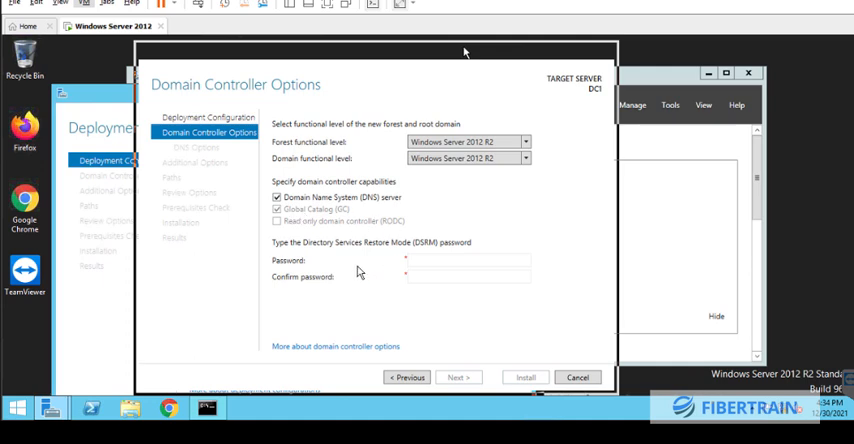
left_click(468, 260)
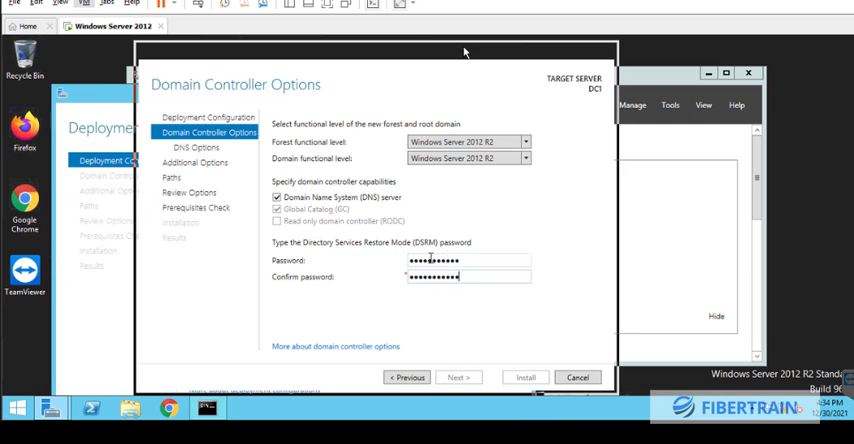
type("•")
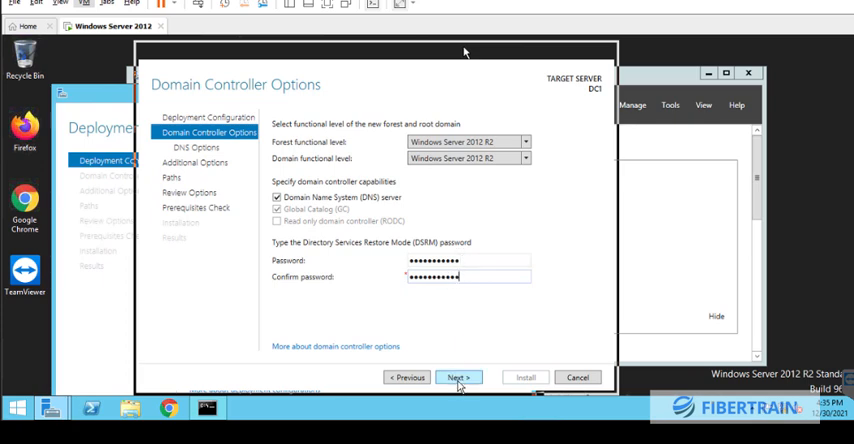
Step: Advance to DNS Options, leaving Create DNS delegation unchecked
left_click(457, 377)
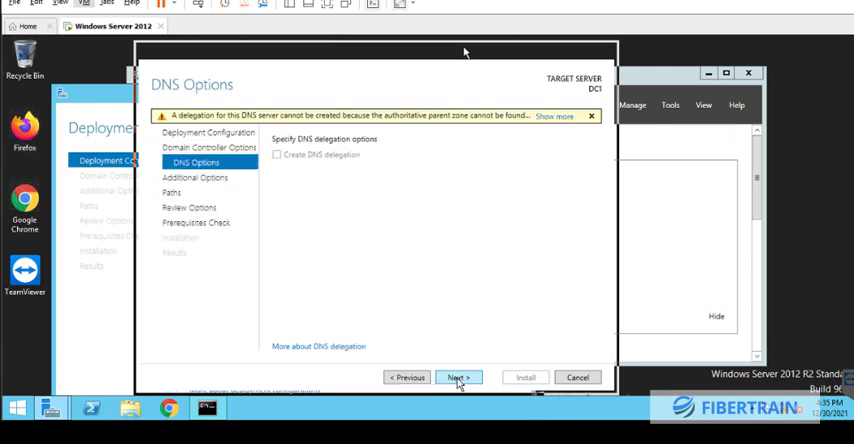
mouse_move(357, 180)
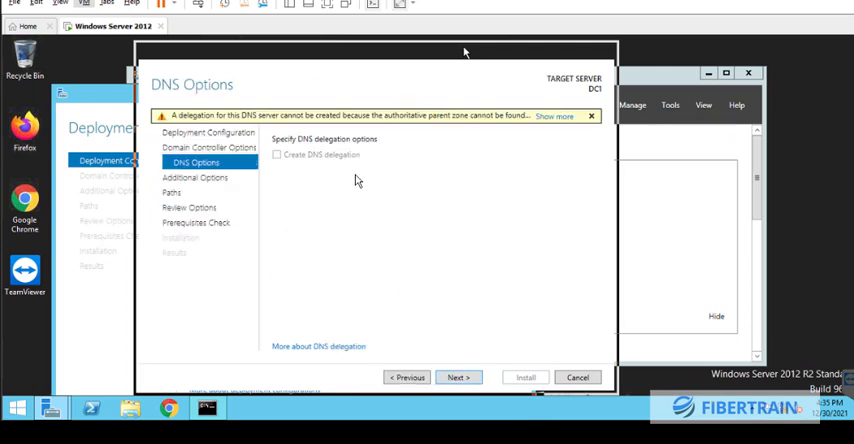
mouse_move(338, 196)
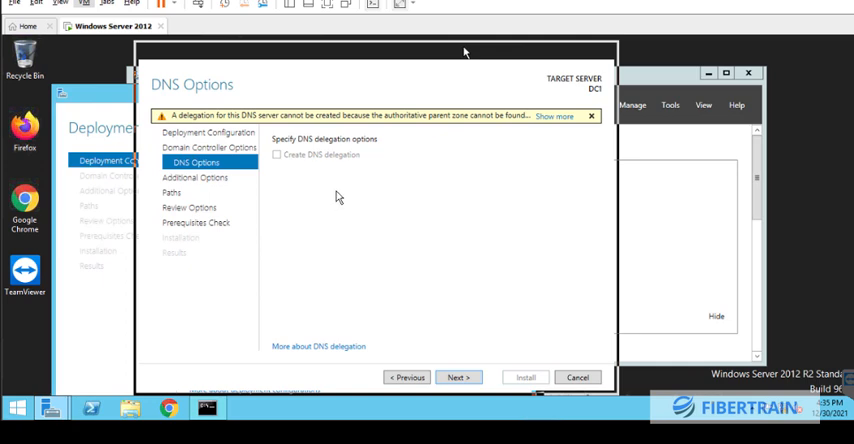
mouse_move(336, 196)
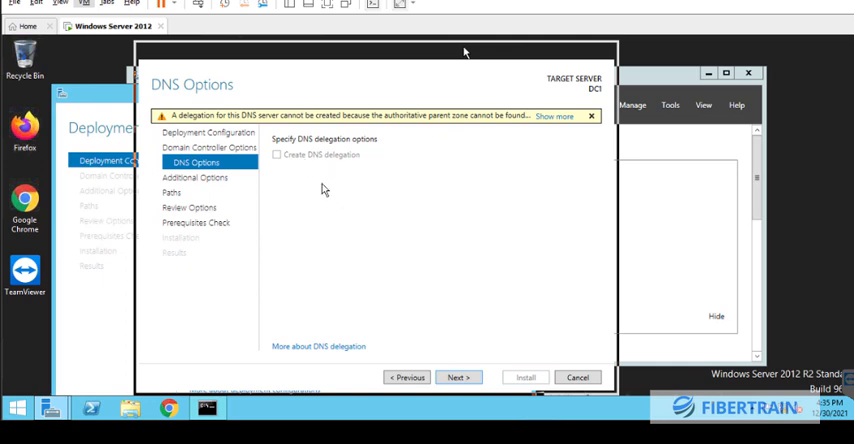
mouse_move(379, 256)
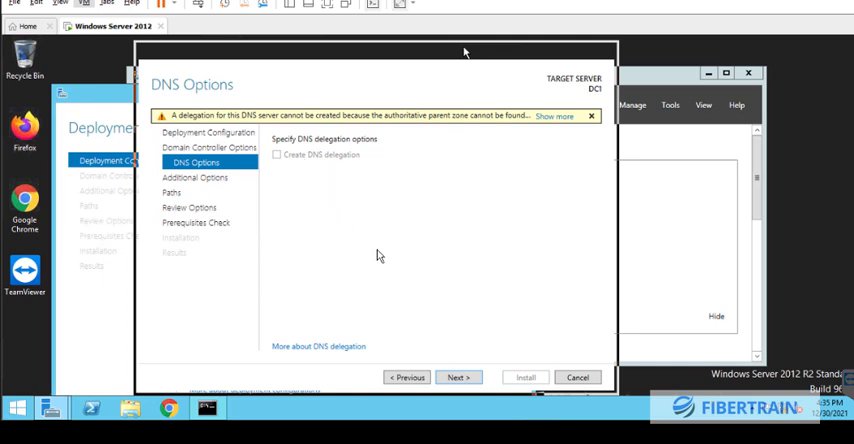
Step: Keep NetBIOS name FIBERTRAIN and reach the default NTDS and SYSVOL folder paths
left_click(457, 377)
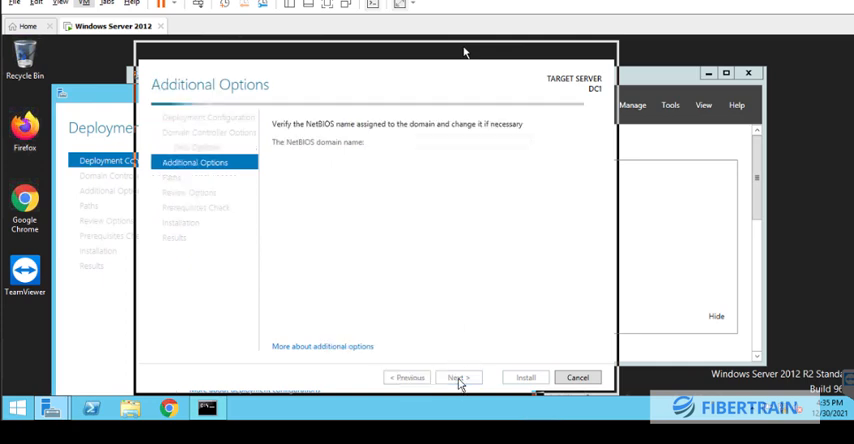
mouse_move(424, 290)
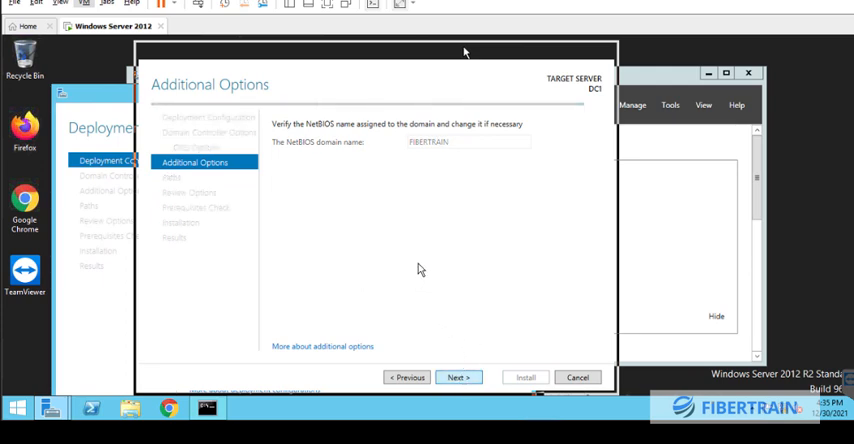
left_click(457, 377)
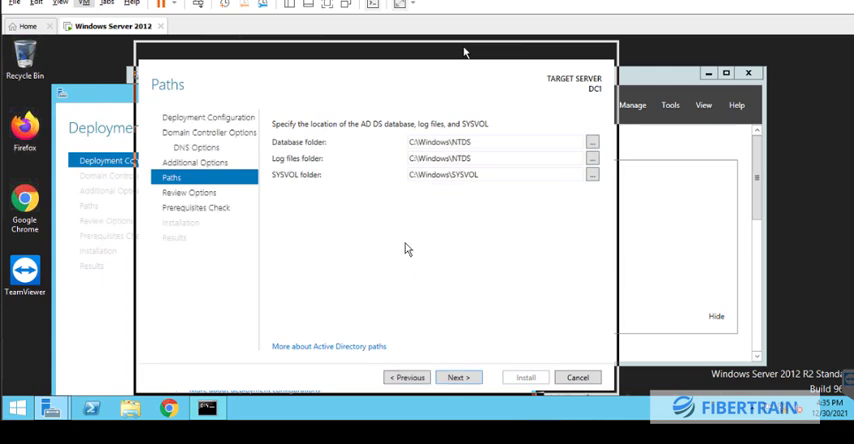
mouse_move(392, 233)
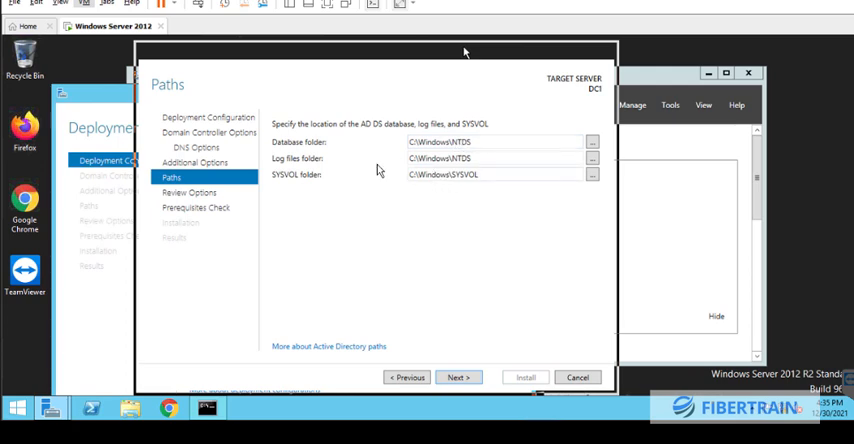
mouse_move(377, 186)
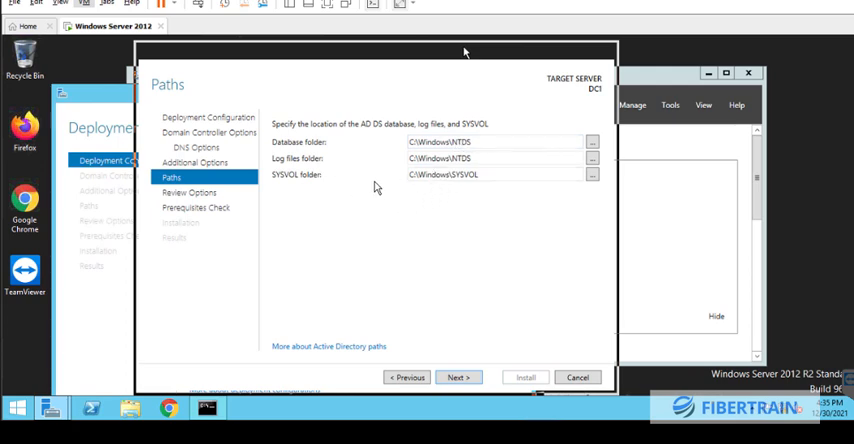
mouse_move(467, 249)
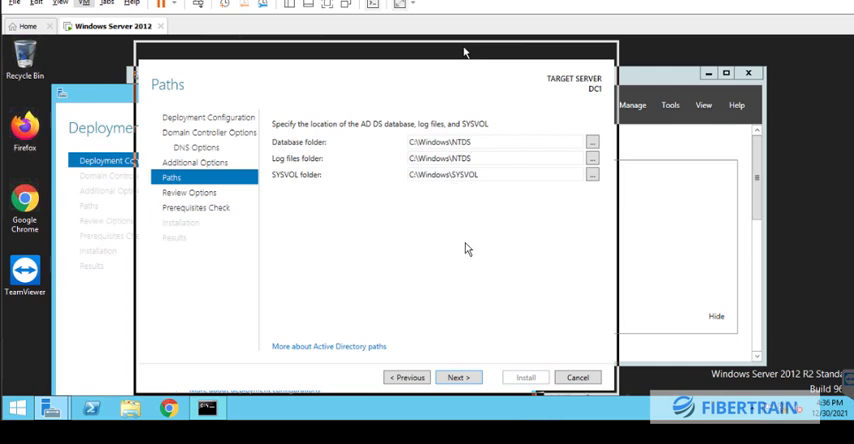
mouse_move(438, 172)
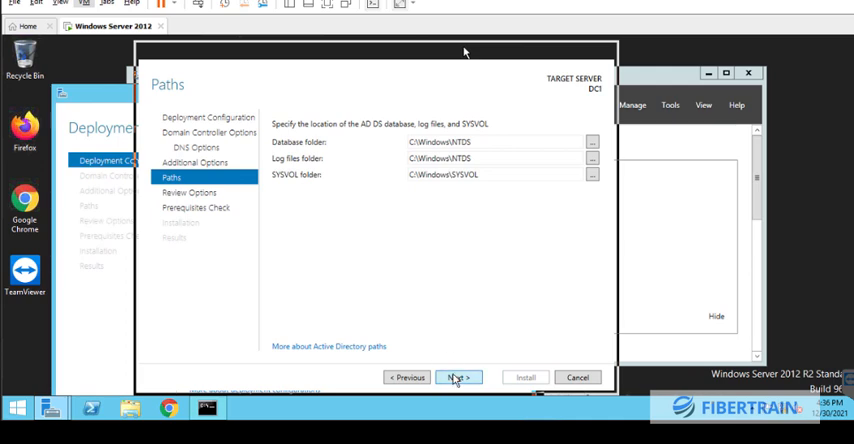
Step: Review the settings and PowerShell deployment script, then run the prerequisites check
left_click(457, 377)
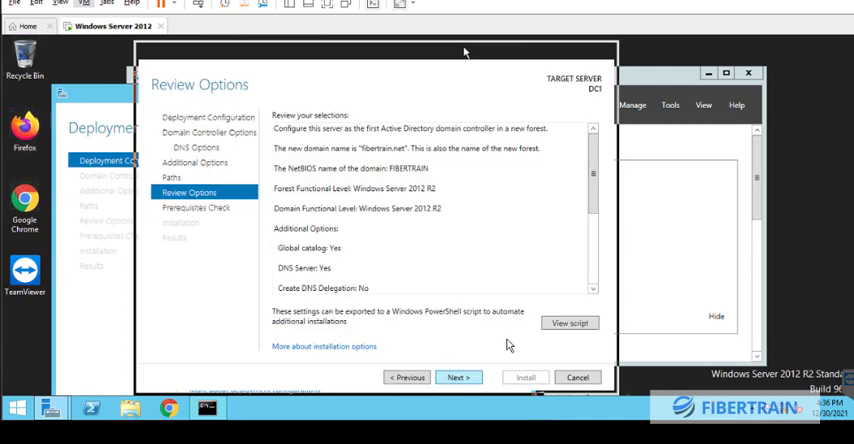
left_click(570, 322)
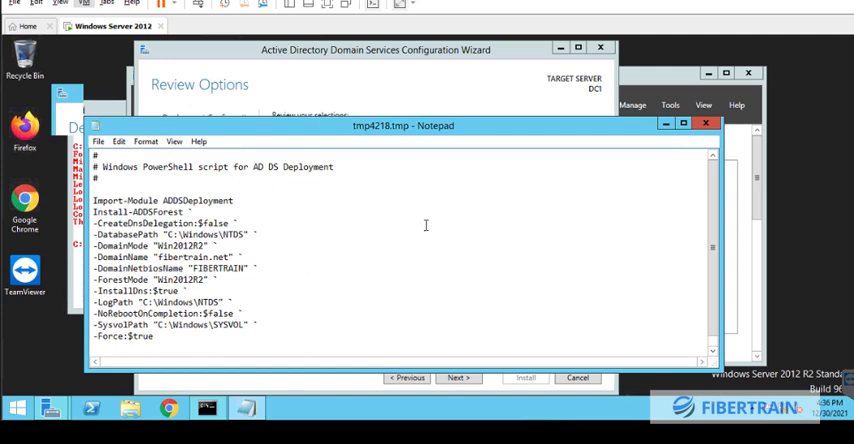
mouse_move(658, 161)
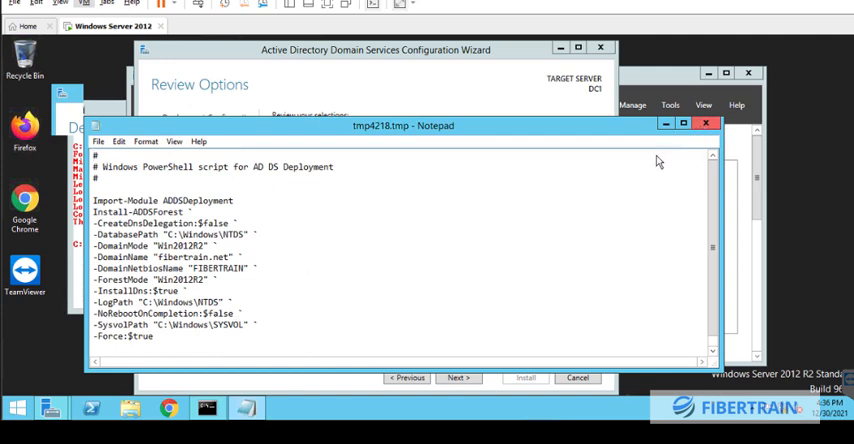
left_click(706, 123)
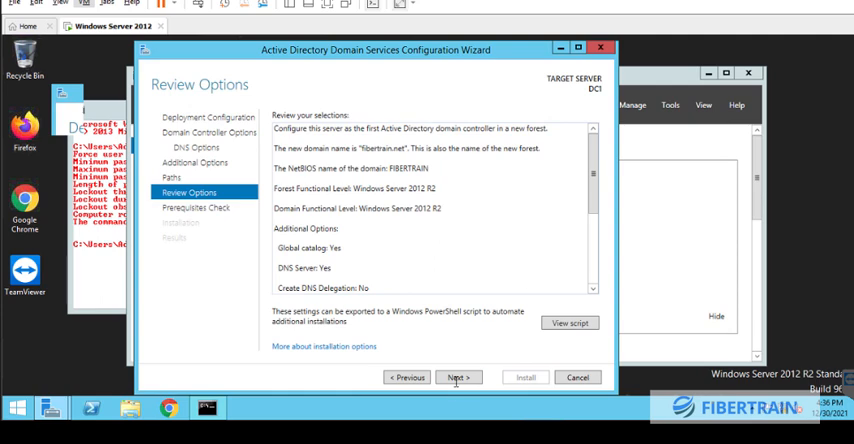
left_click(457, 377)
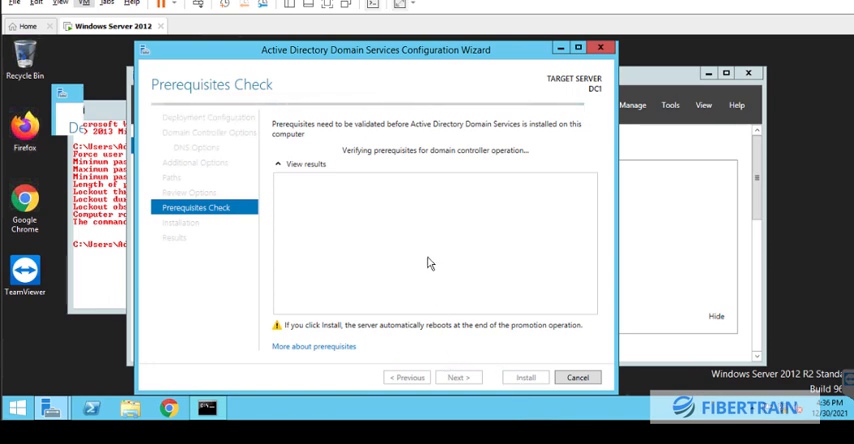
mouse_move(452, 92)
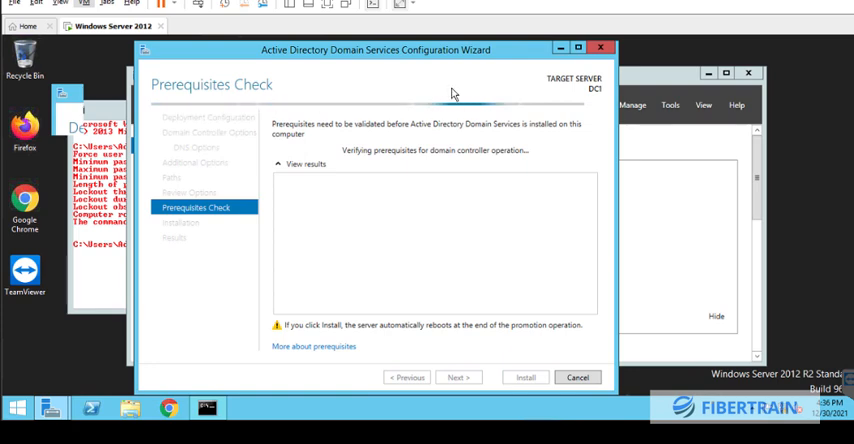
mouse_move(497, 19)
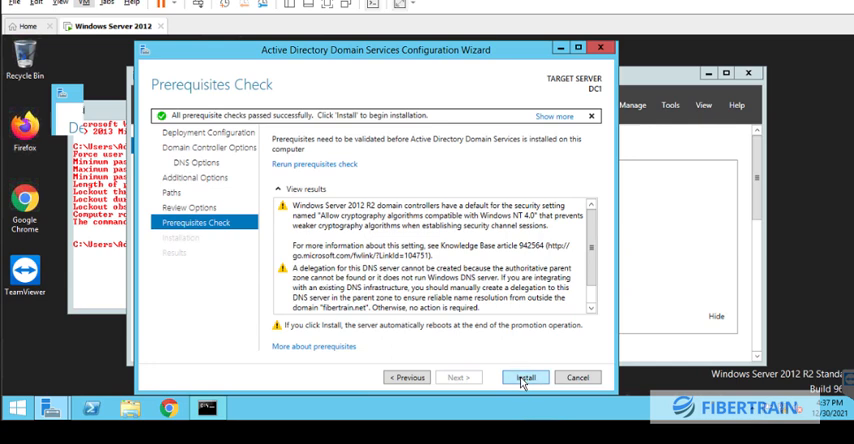
Step: Install the domain controller after all prerequisite checks pass
left_click(525, 377)
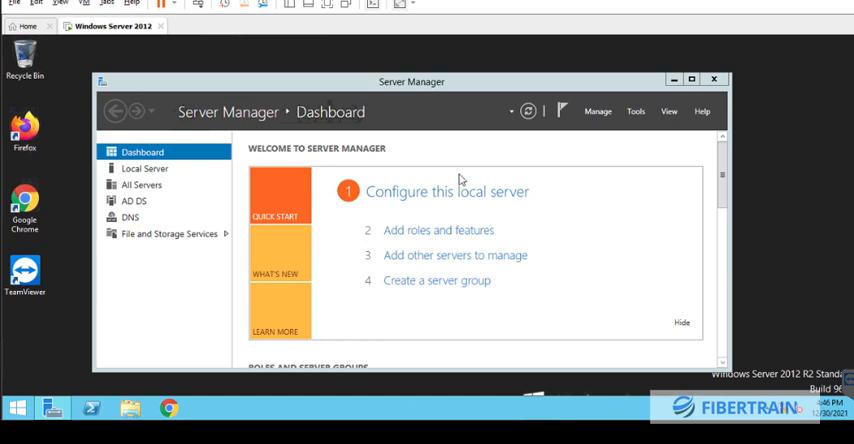
mouse_move(153, 216)
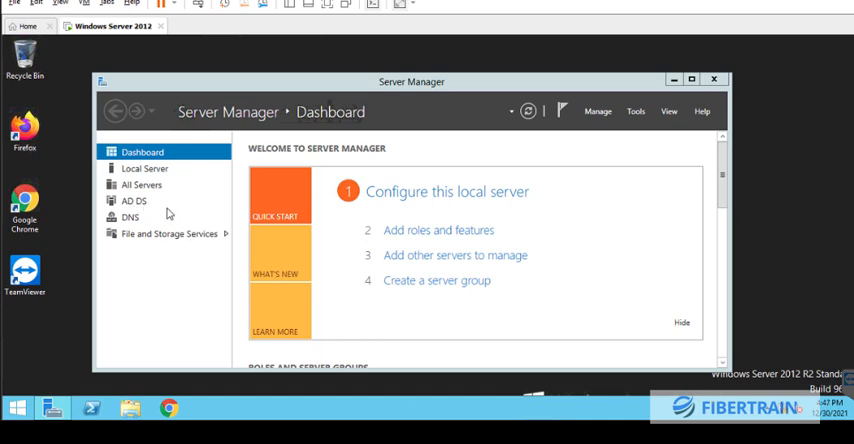
mouse_move(138, 407)
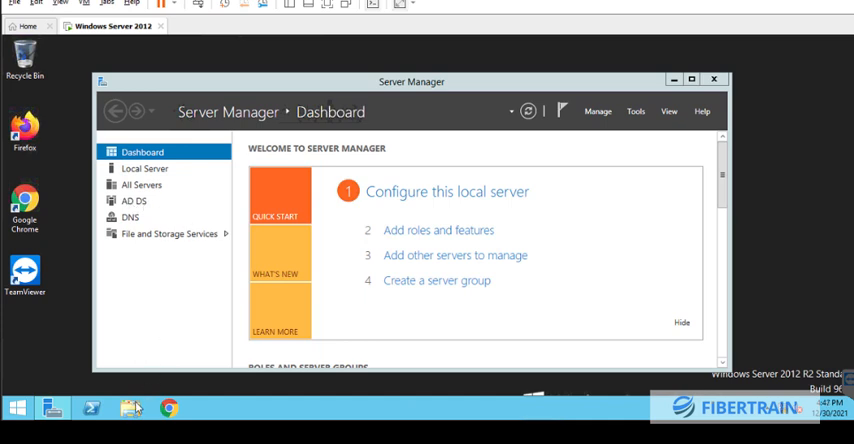
mouse_move(588, 141)
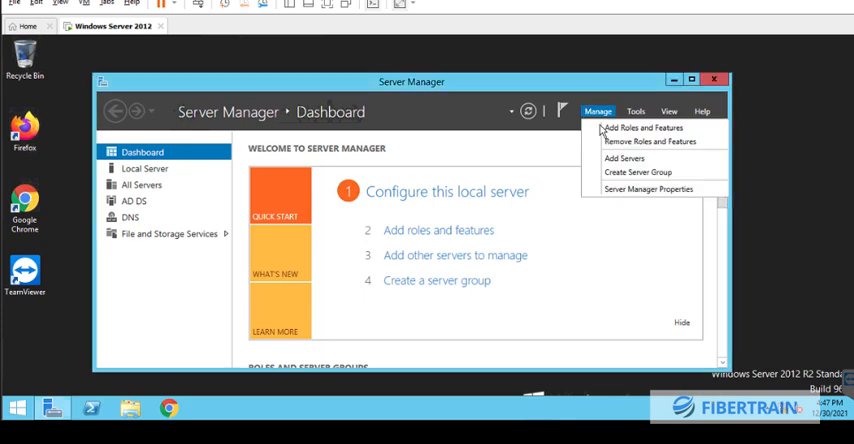
left_click(643, 128)
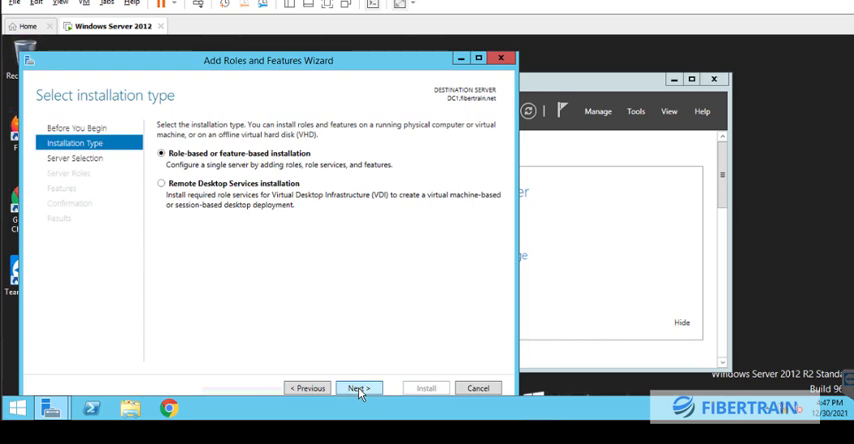
left_click(358, 388)
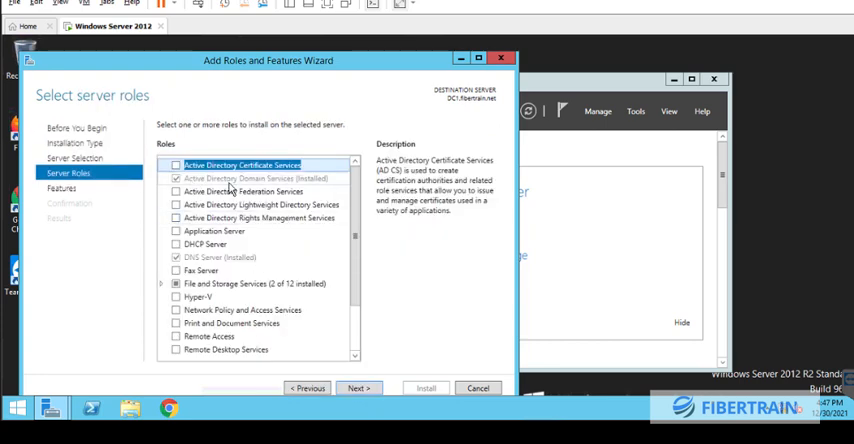
mouse_move(205, 270)
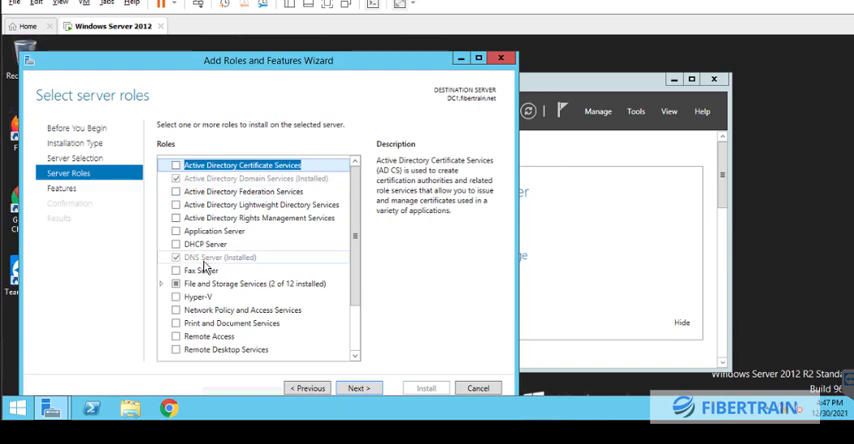
mouse_move(294, 263)
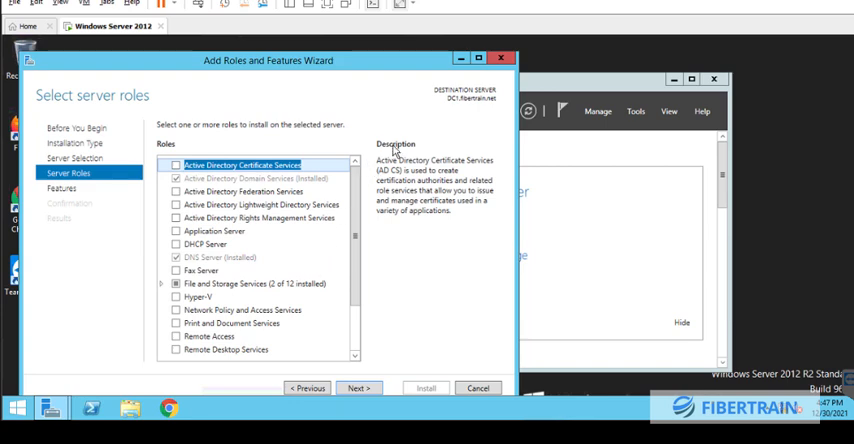
left_click(477, 388)
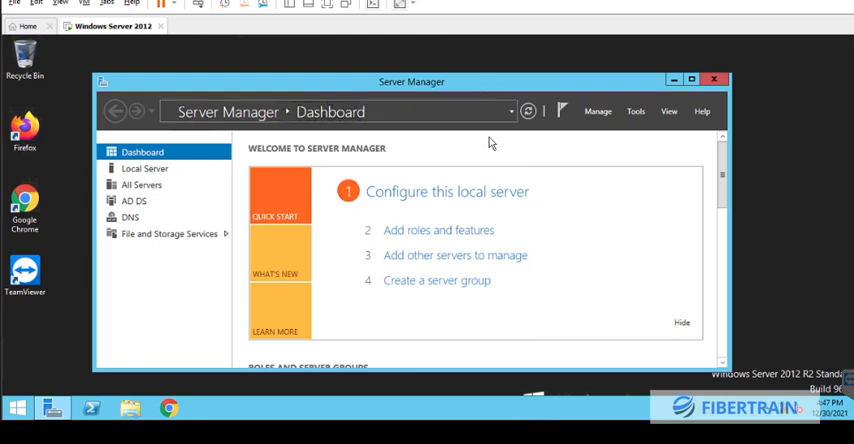
mouse_move(497, 147)
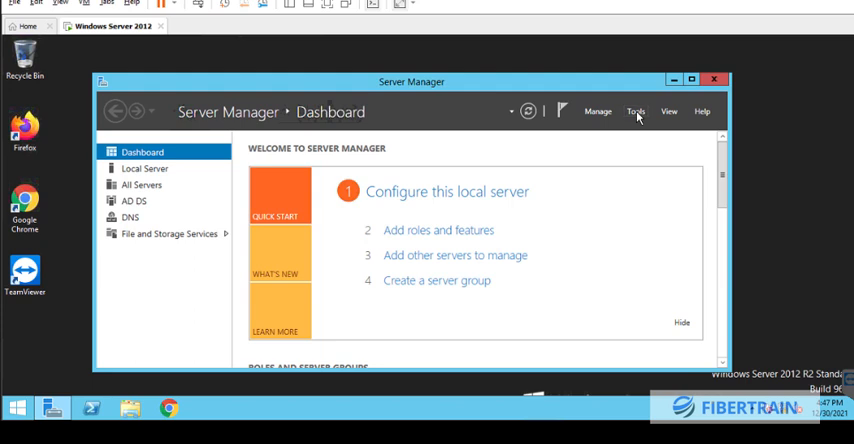
Step: Open Active Directory Users and Computers and add OU 'FIBERTRAIN LIMITED' under fibertrain.net
left_click(636, 111)
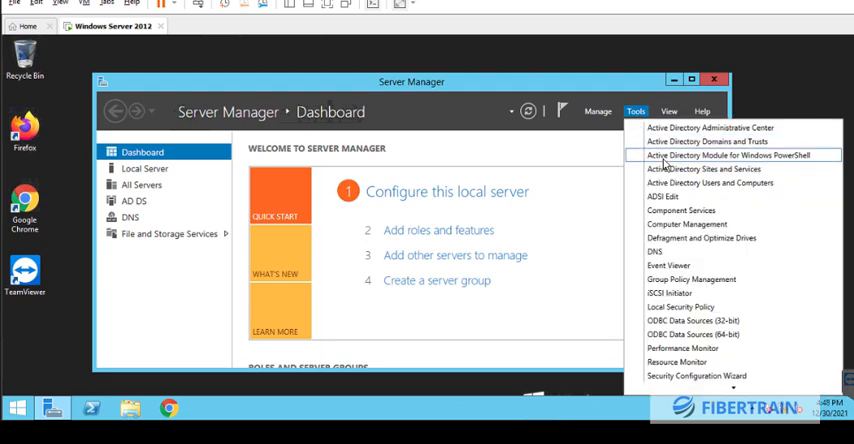
mouse_move(709, 183)
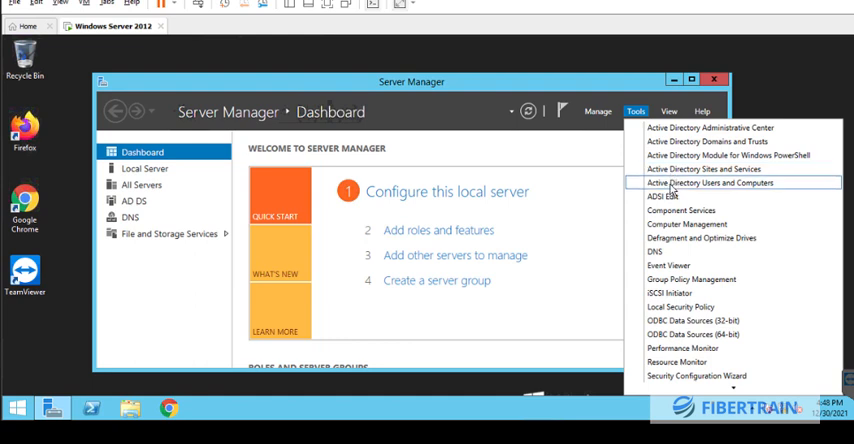
left_click(710, 183)
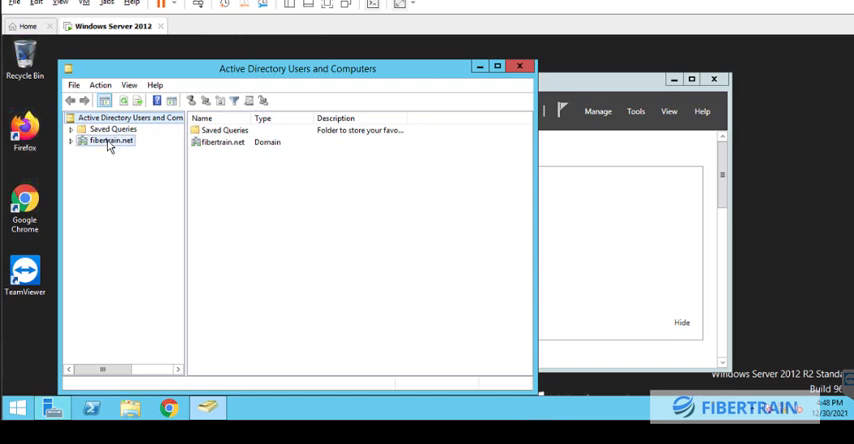
right_click(110, 140)
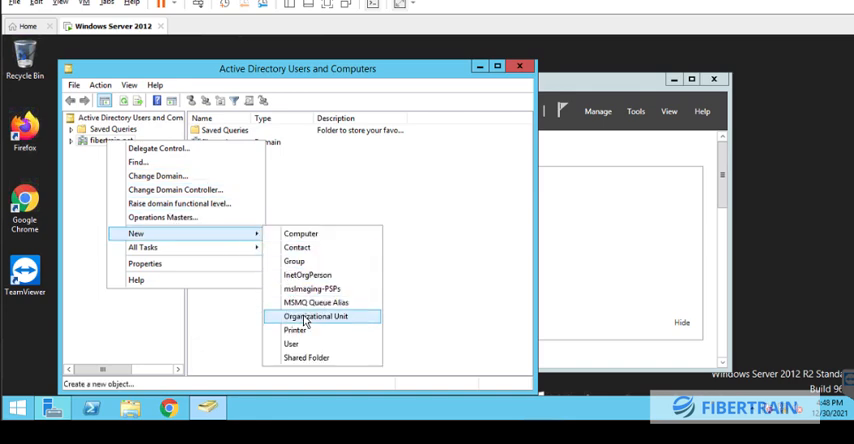
left_click(316, 316)
type("FIBERTRAI")
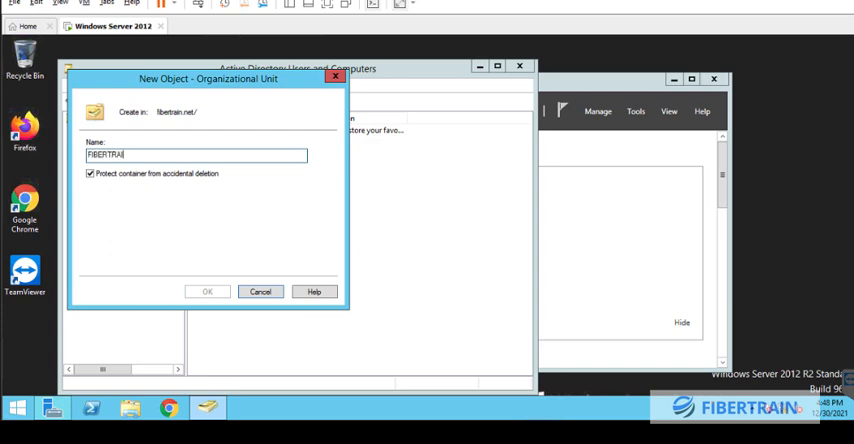
type("N LIMITED")
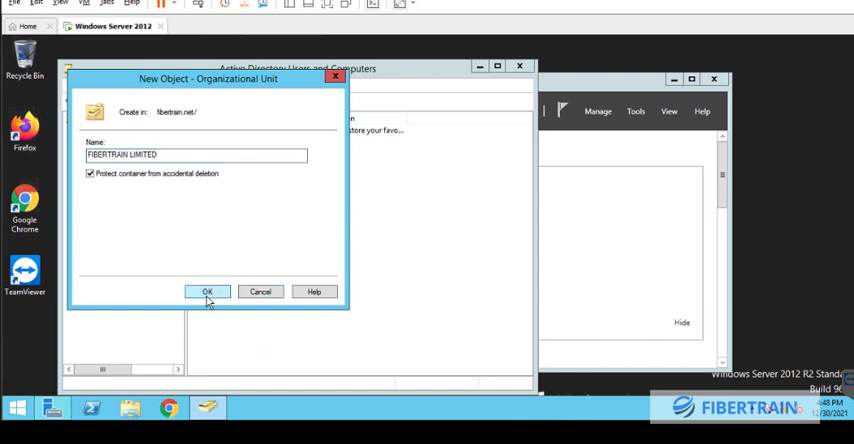
left_click(207, 291)
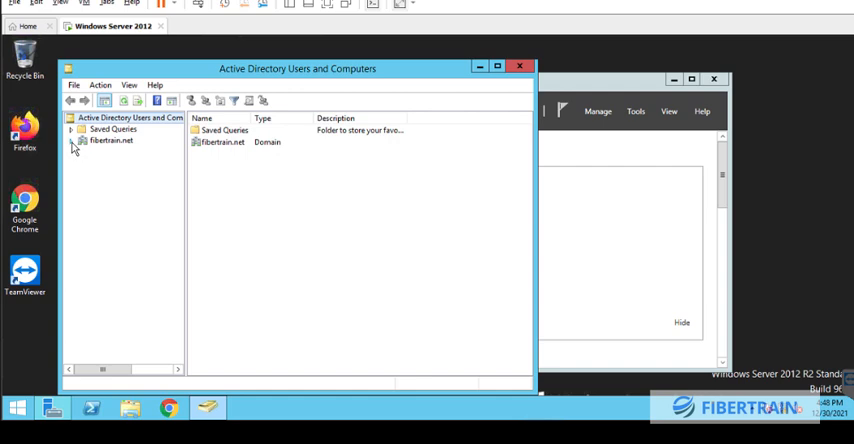
Step: Create the FIBERTRAIN EMPLOYEES organizational unit inside FIBERTRAIN LIMITED
left_click(73, 140)
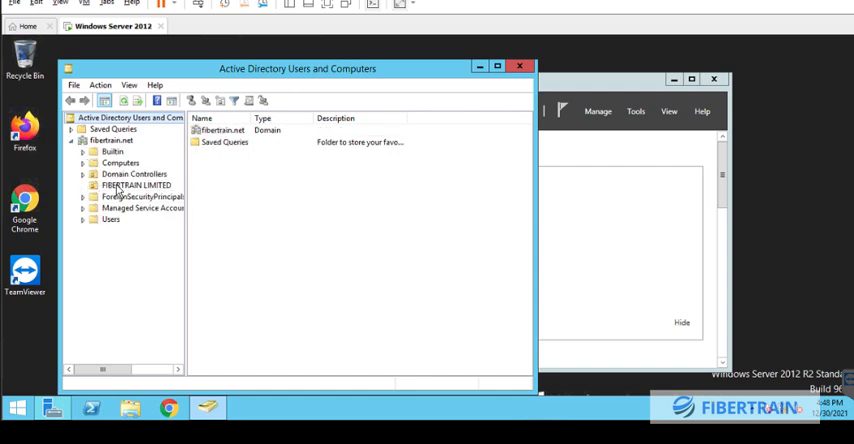
right_click(137, 185)
type("FIBERTRAIN E")
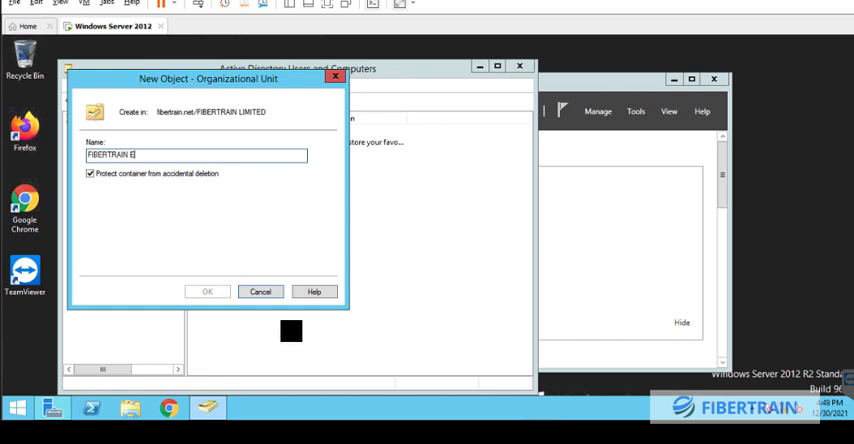
type("MPLOYEES")
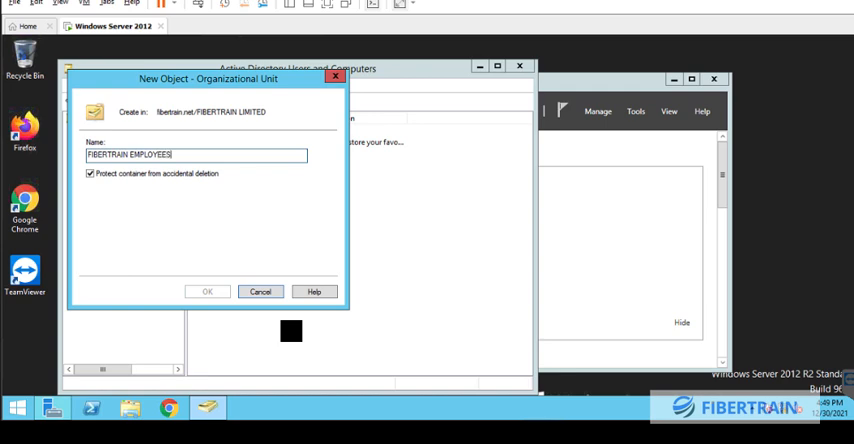
left_click(207, 291)
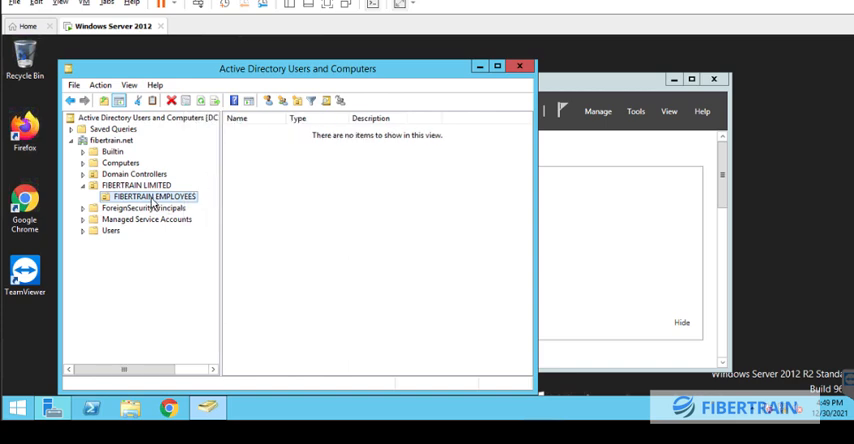
Step: Create the FIBERTRAIN COMPUTERS organizational unit inside FIBERTRAIN LIMITED
right_click(136, 185)
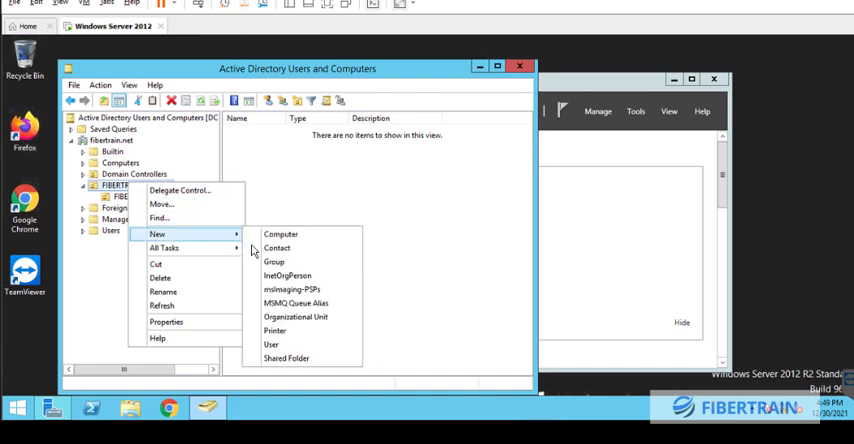
left_click(295, 317)
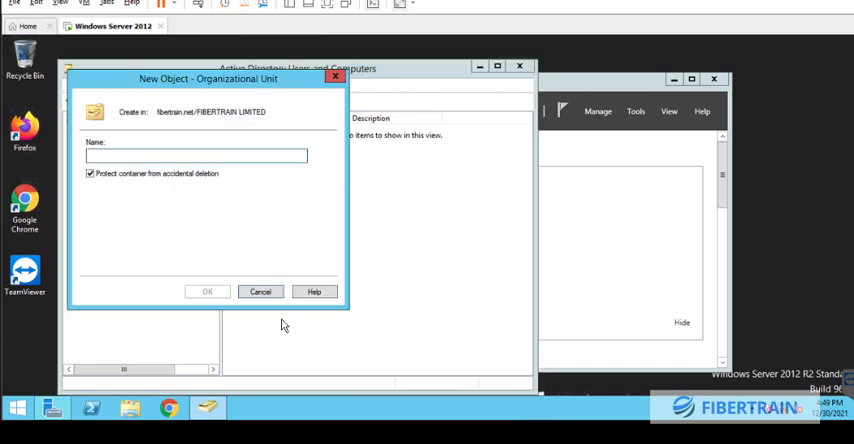
type("FIBERTRAIN")
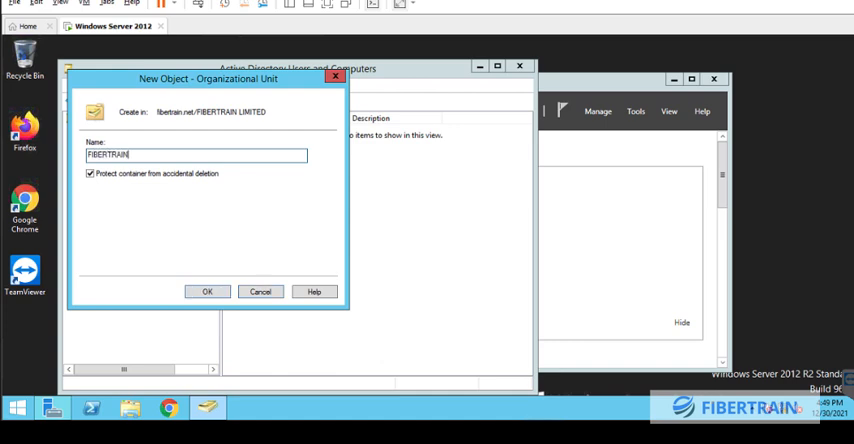
type(".COM")
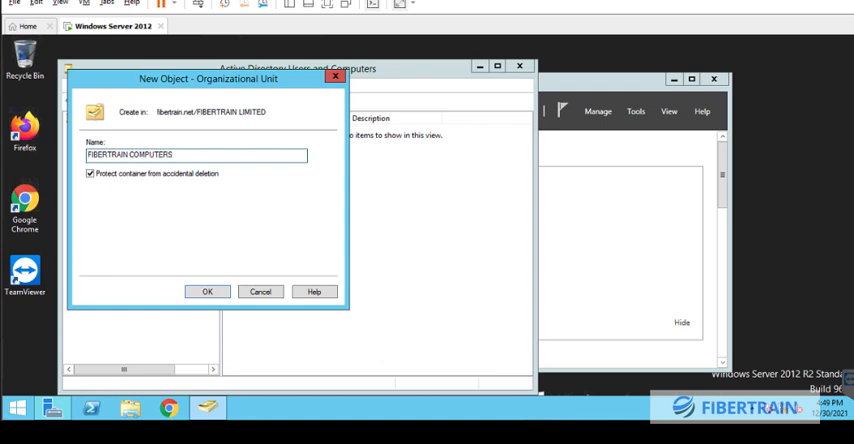
left_click(207, 291)
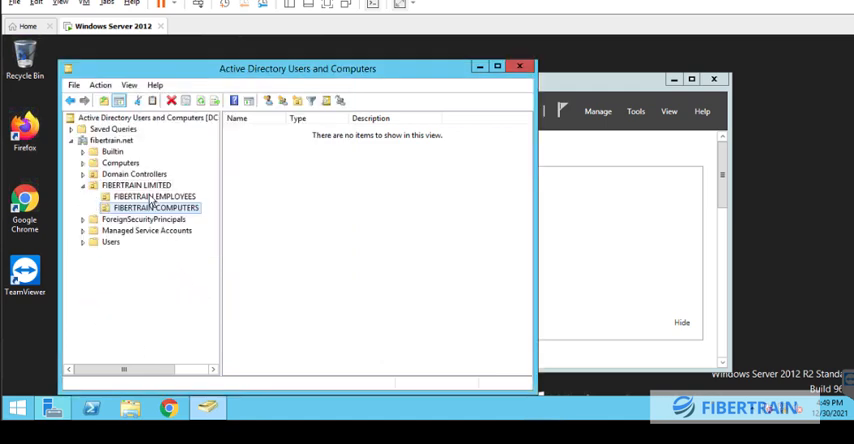
right_click(155, 196)
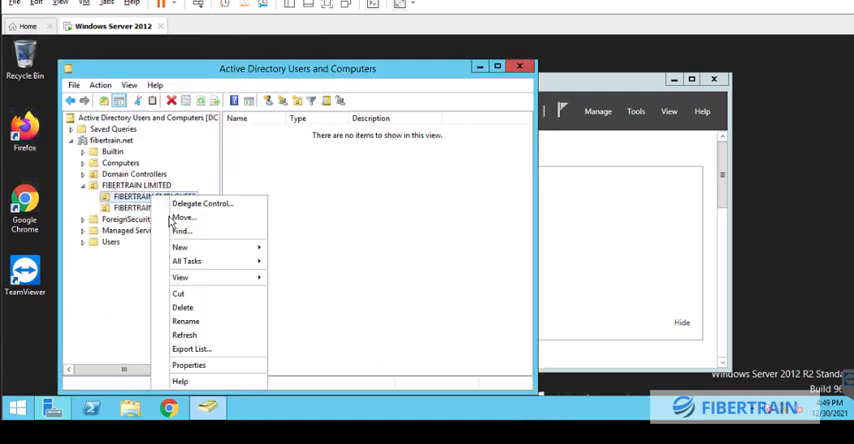
left_click(180, 247)
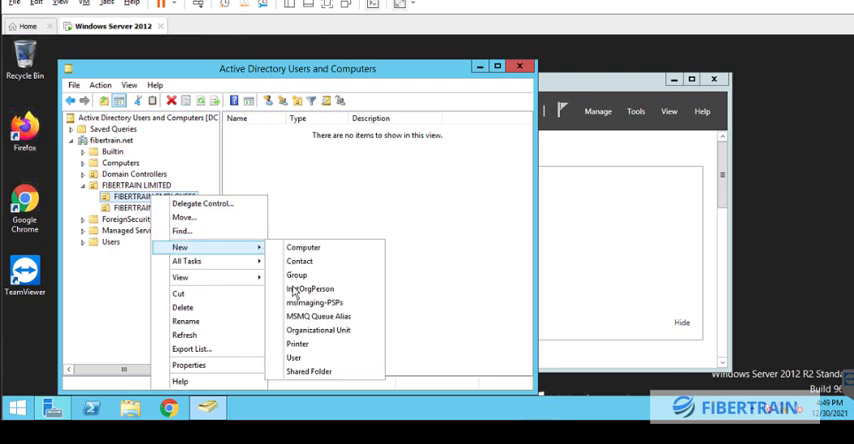
Step: Add the SALES and MARKETING units under FIBERTRAIN EMPLOYEES
left_click(319, 330)
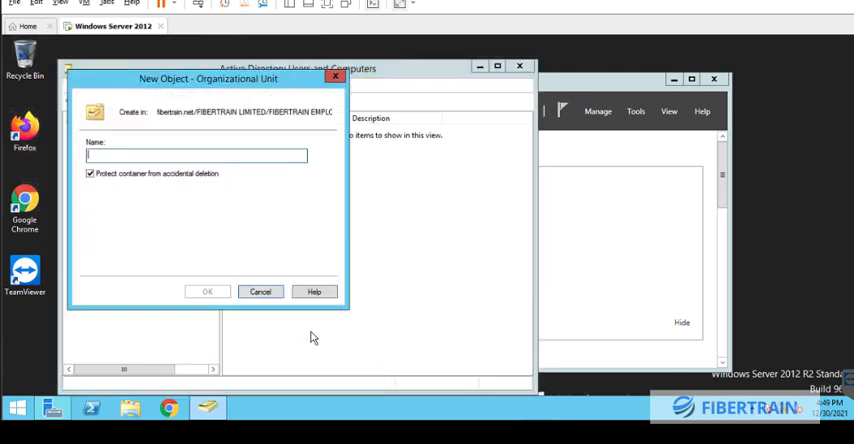
type("SALES")
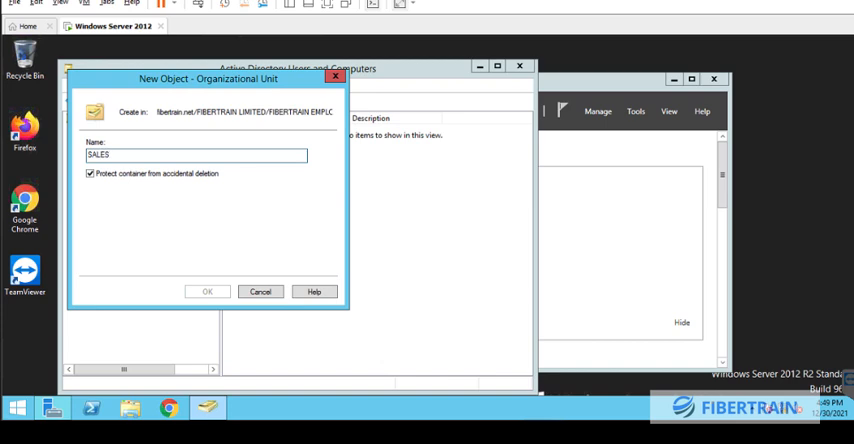
left_click(207, 291)
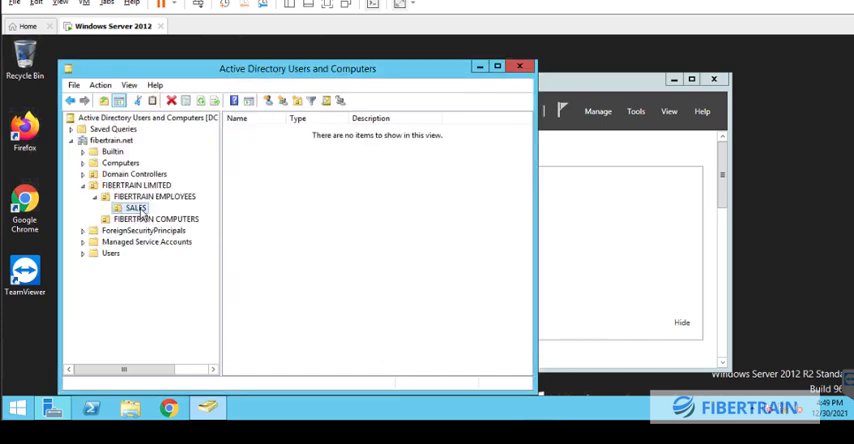
right_click(155, 196)
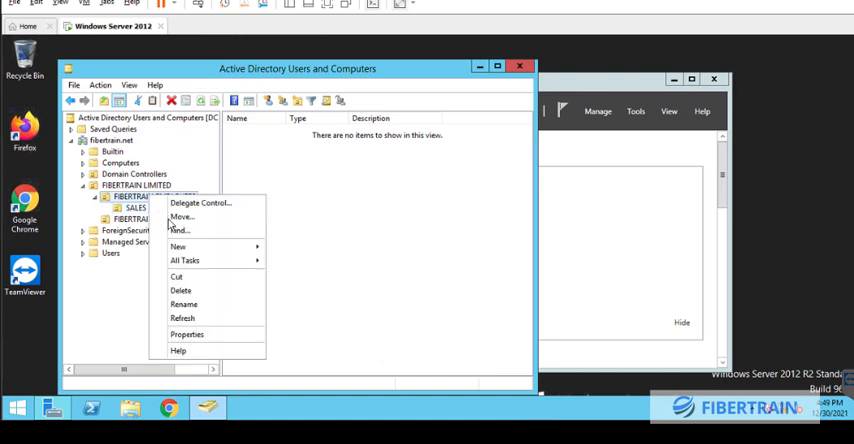
left_click(177, 246)
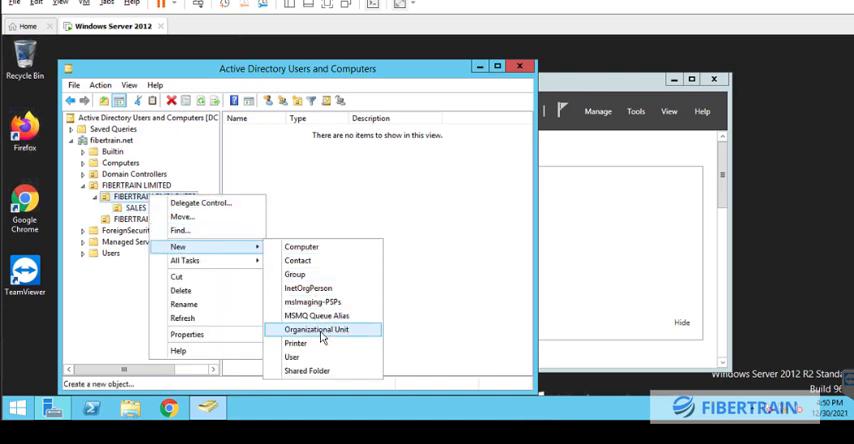
left_click(316, 329)
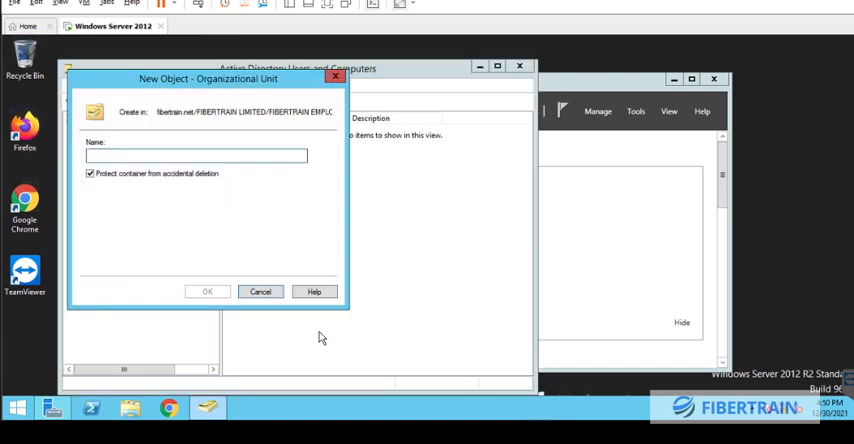
type("MARKE")
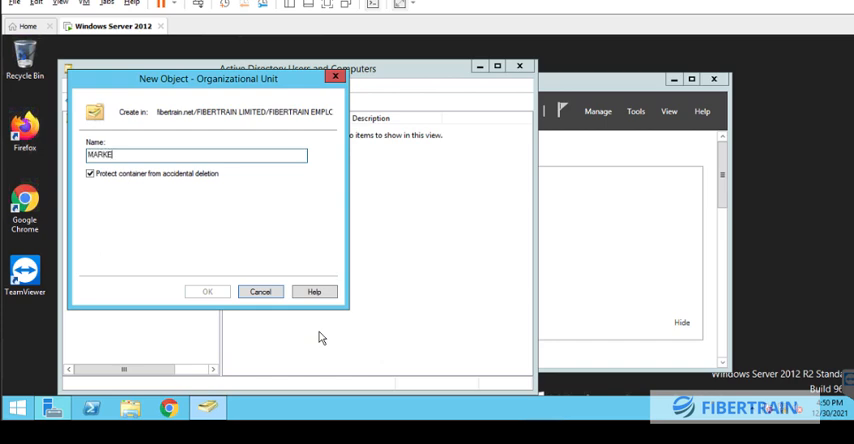
type("TING")
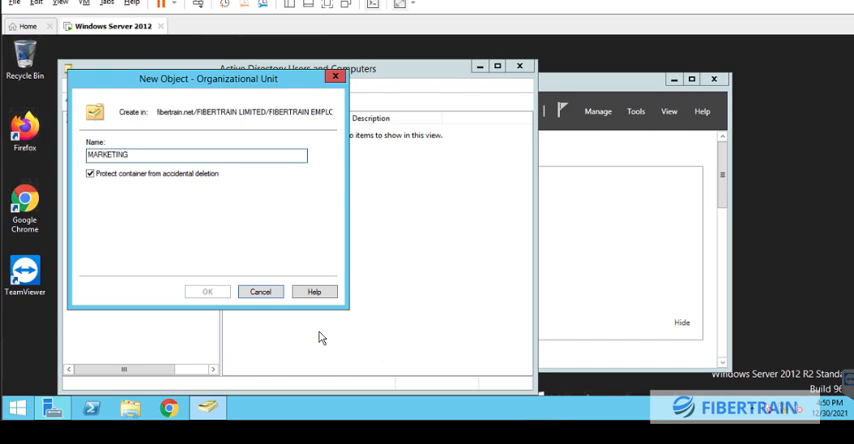
left_click(207, 291)
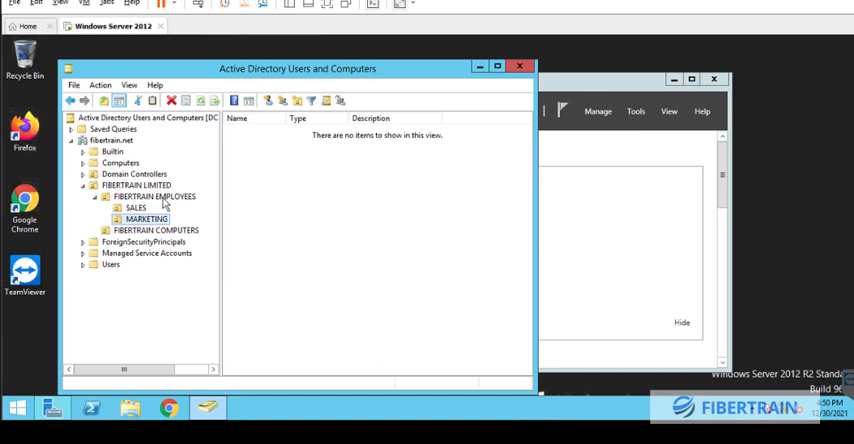
Step: Add the HR, ADMIN and FINANCE units under FIBERTRAIN EMPLOYEES
right_click(154, 196)
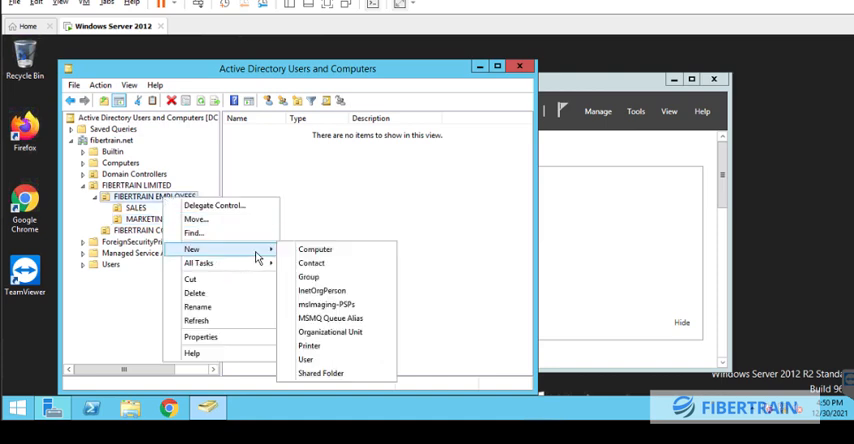
left_click(330, 331)
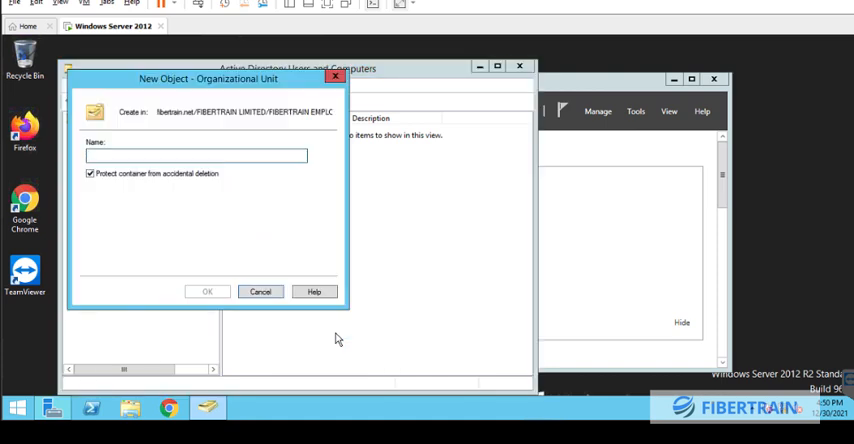
type("HR")
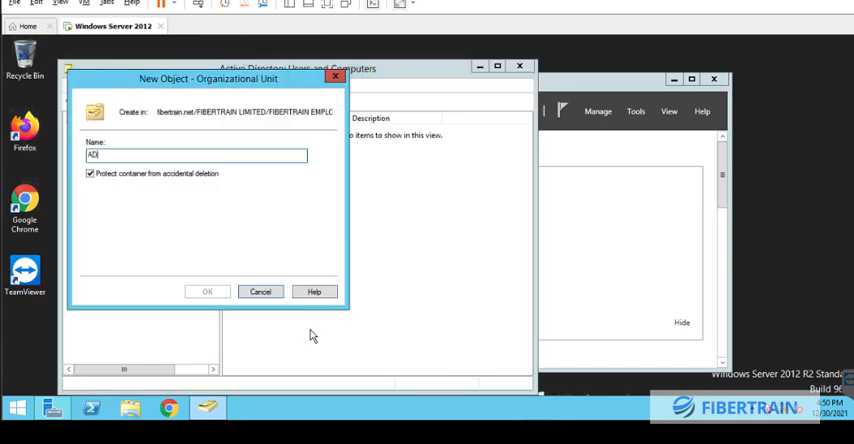
left_click(207, 291)
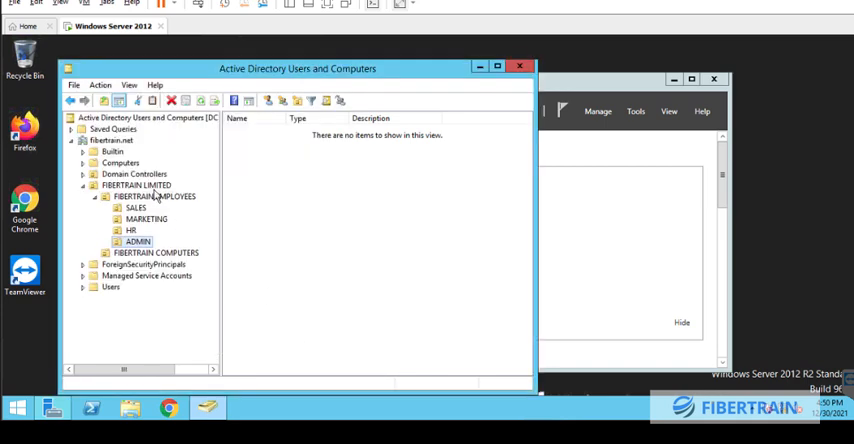
right_click(155, 197)
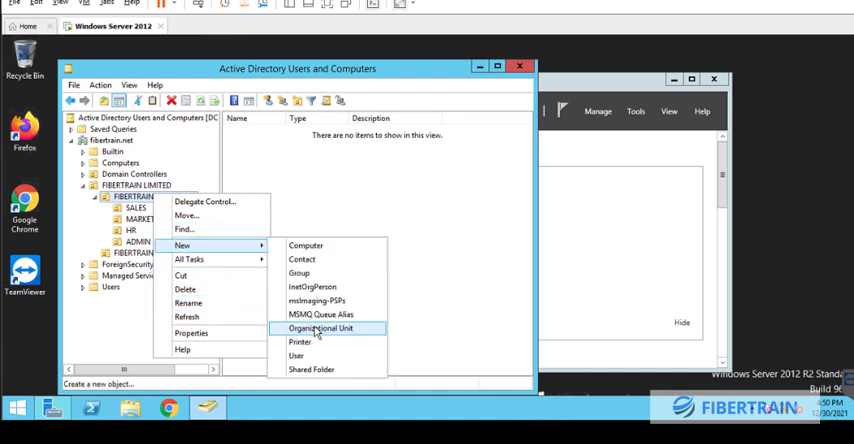
left_click(320, 328)
type("Fi")
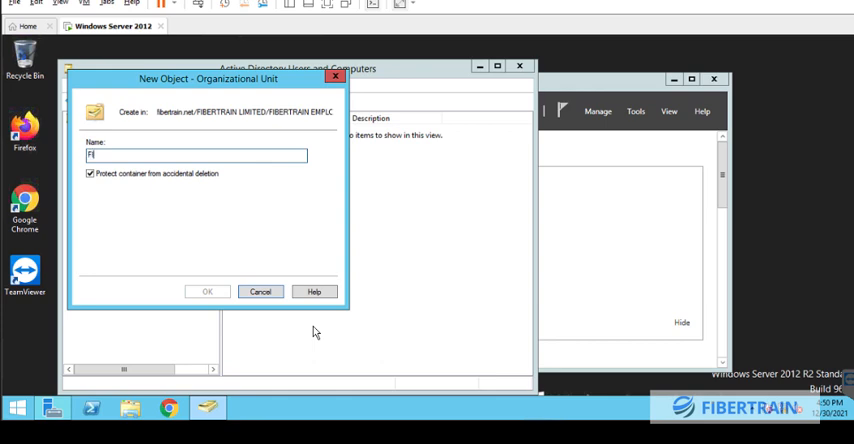
type("n")
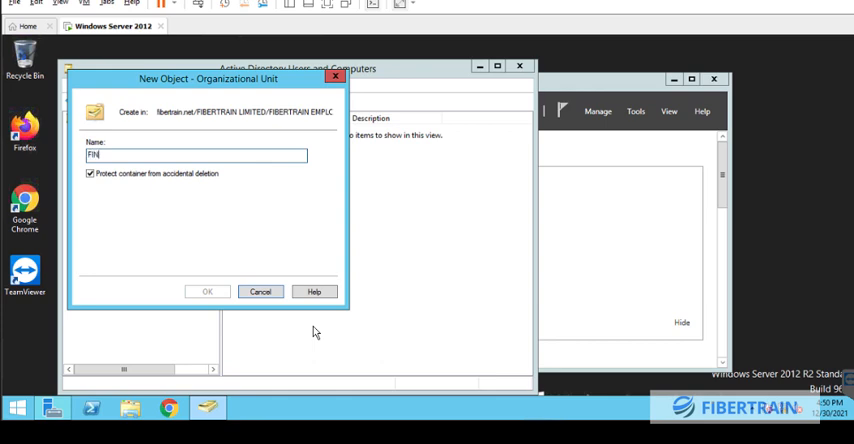
type("ANCE")
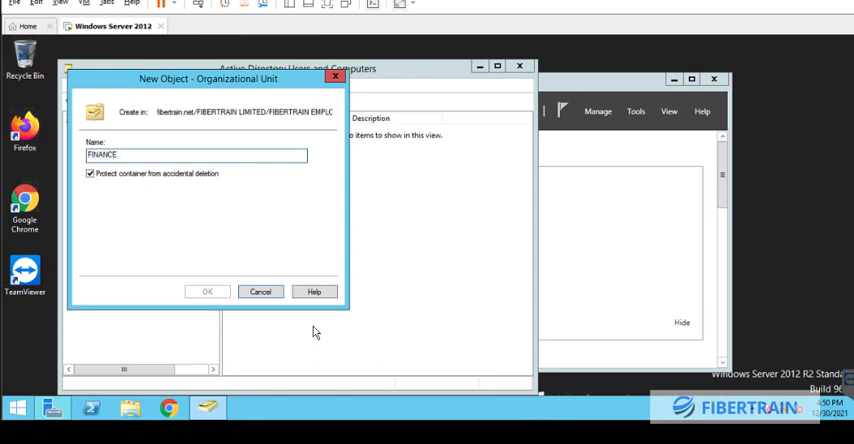
left_click(207, 291)
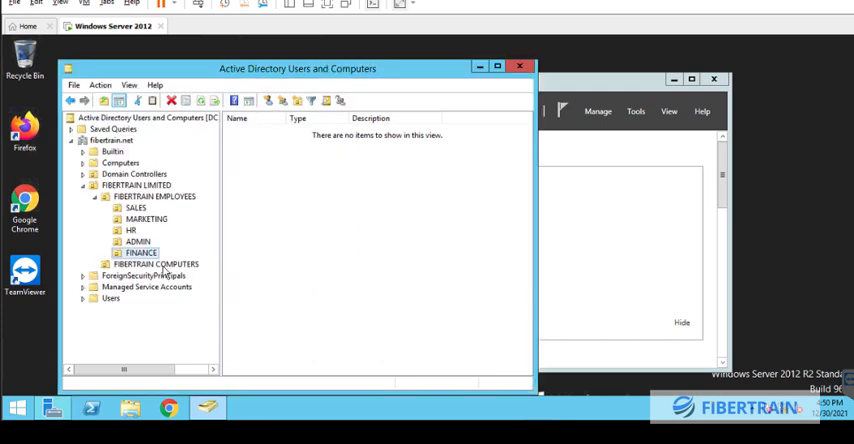
Step: Create LAPTOPS and DESKTOPS units under FIBERTRAIN COMPUTERS
right_click(140, 252)
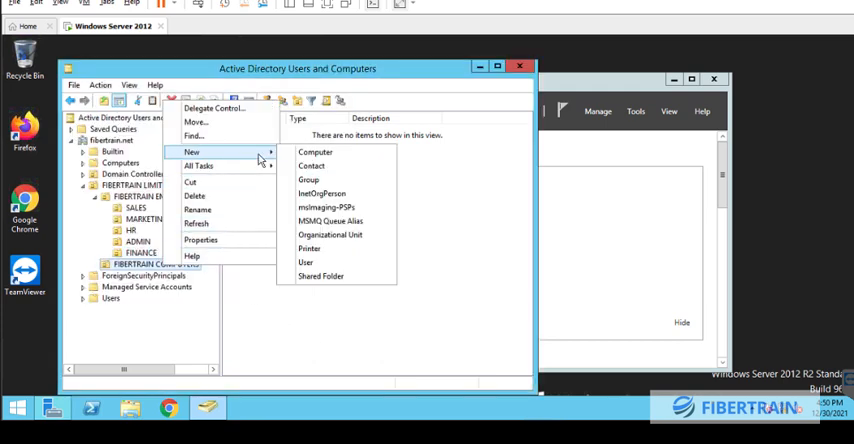
left_click(330, 234)
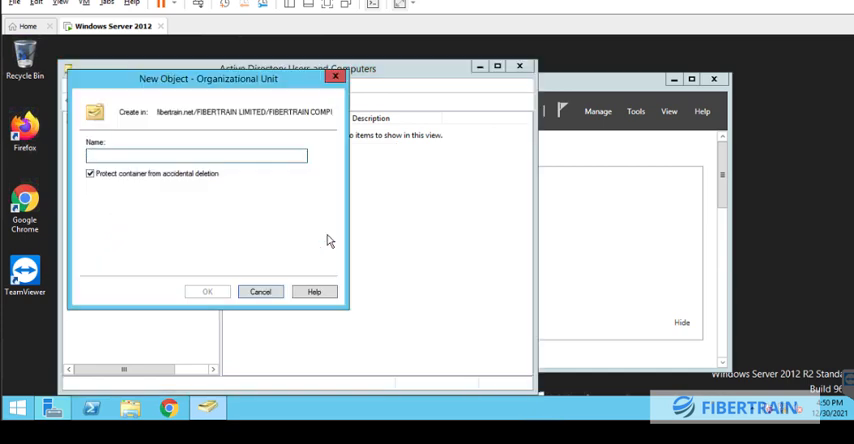
type("LAPTO")
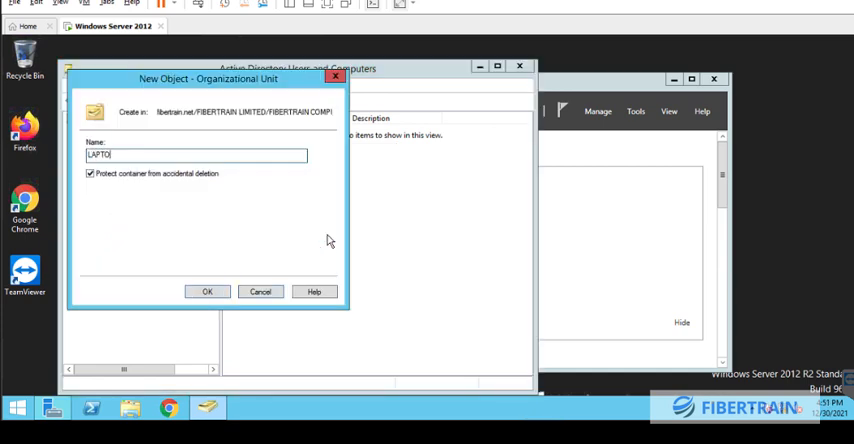
type("PS")
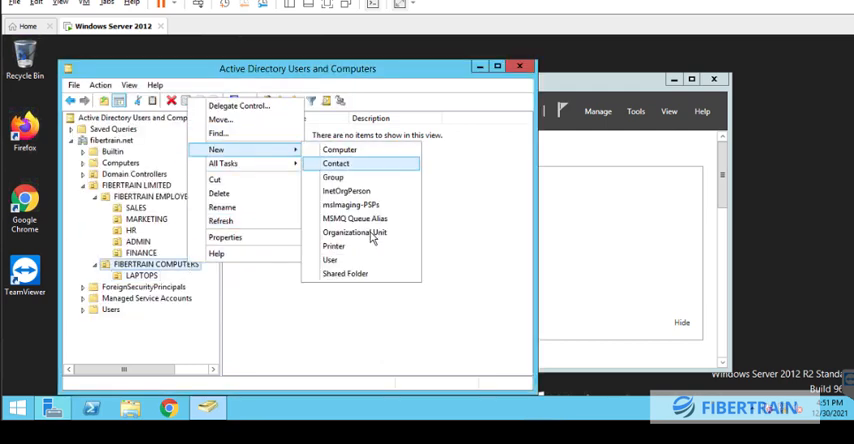
left_click(354, 232)
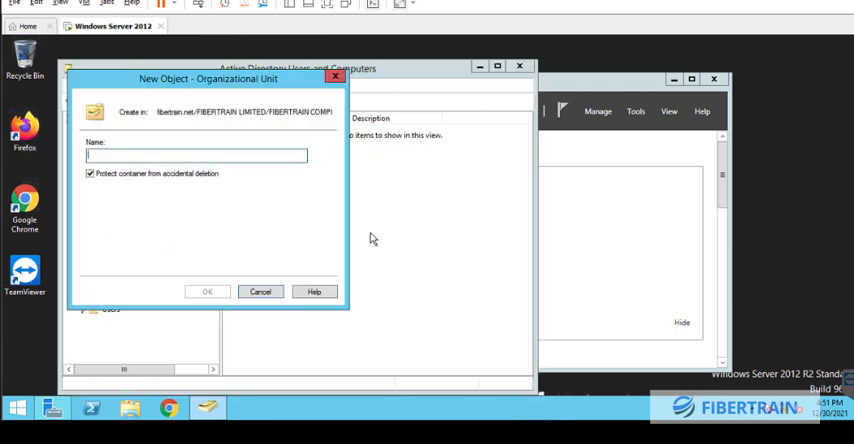
type("DESKTOP")
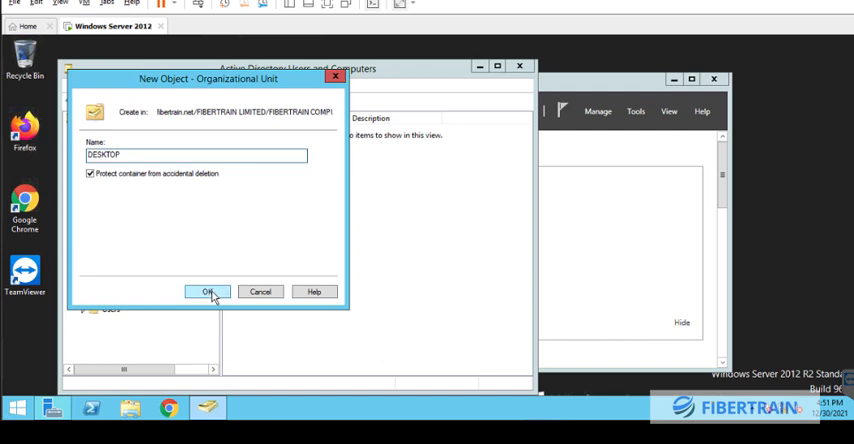
type("S")
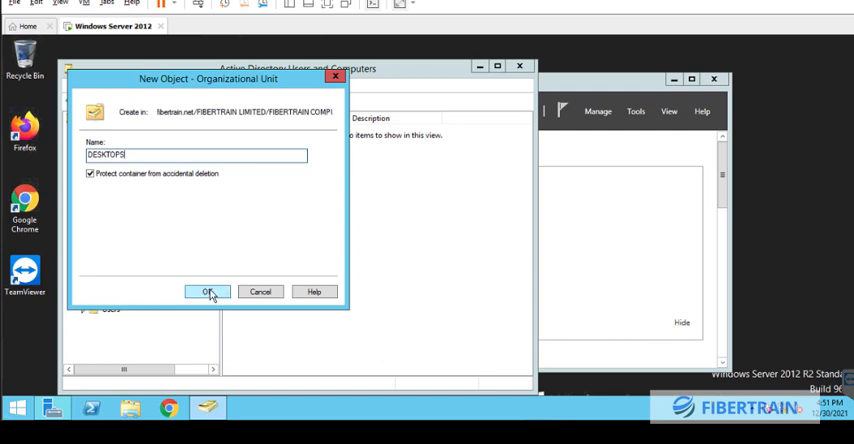
left_click(207, 291)
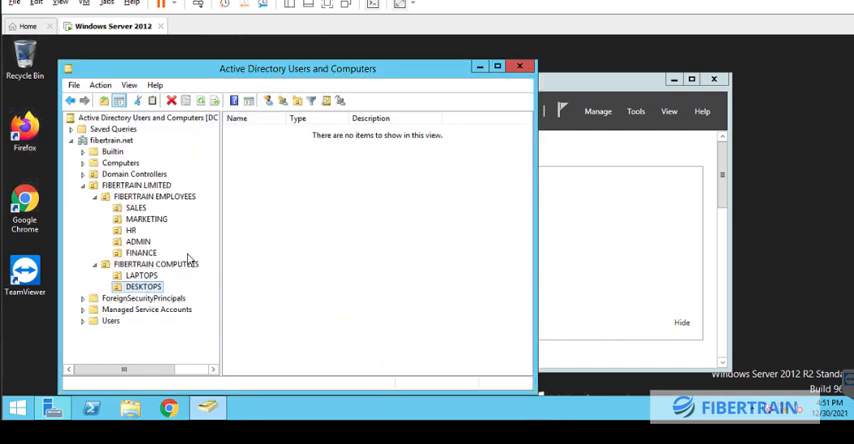
Step: Add a SERVERS unit under FIBERTRAIN COMPUTERS
left_click(160, 264)
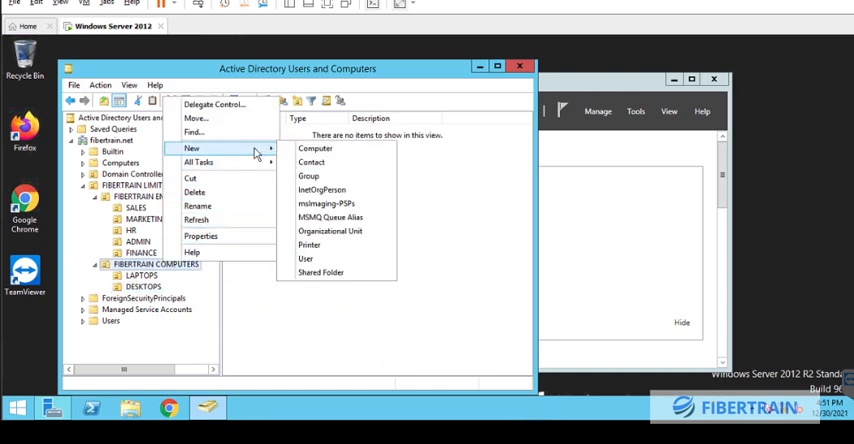
left_click(330, 231)
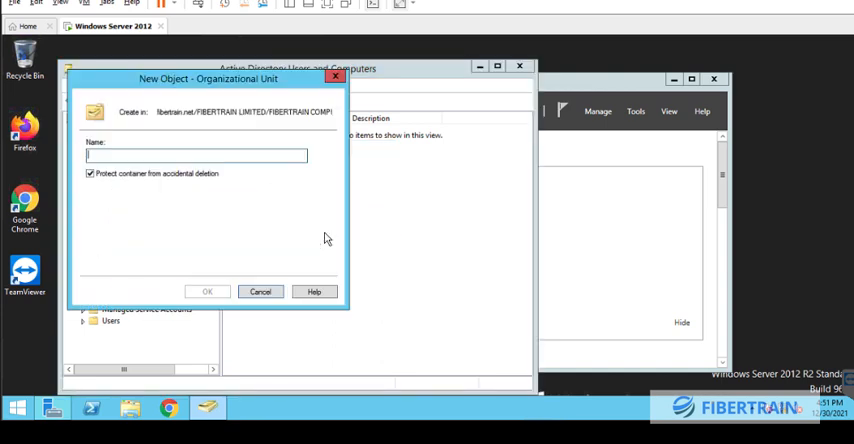
type("SERV")
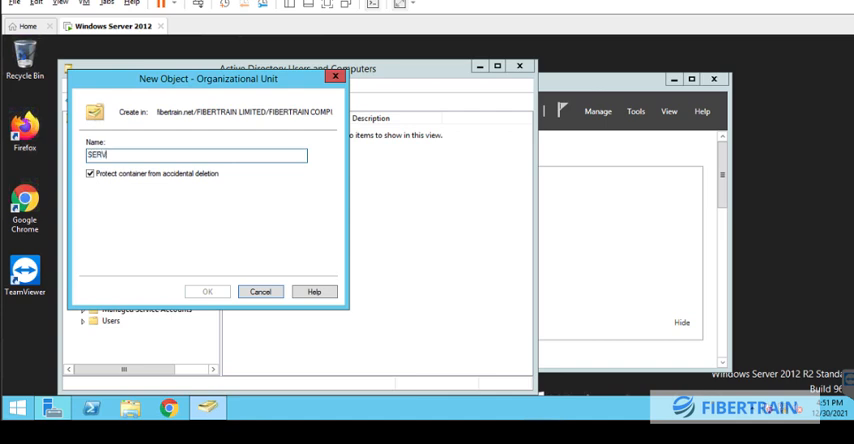
left_click(207, 291)
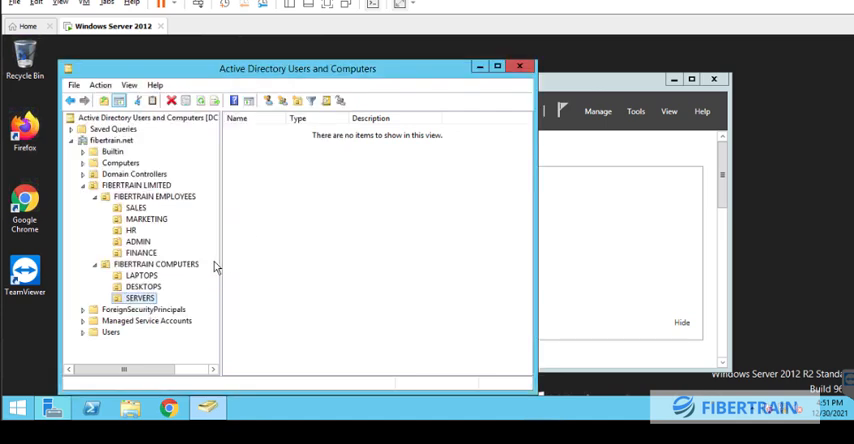
Step: Create an ICT unit under FIBERTRAIN EMPLOYEES
left_click(154, 196)
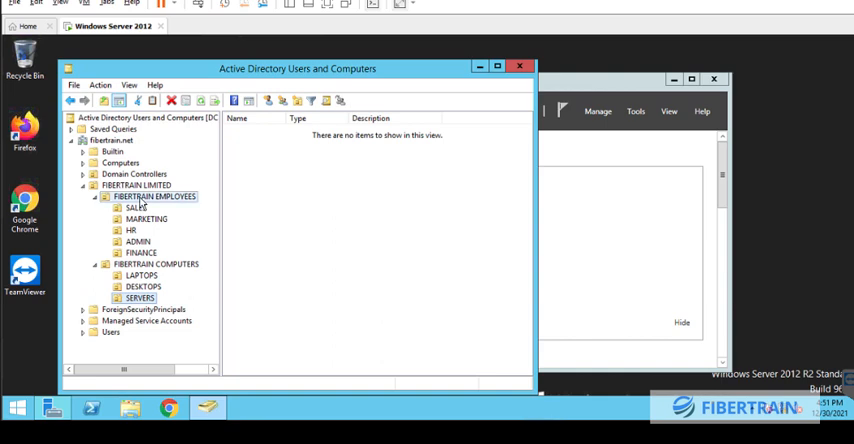
right_click(154, 196)
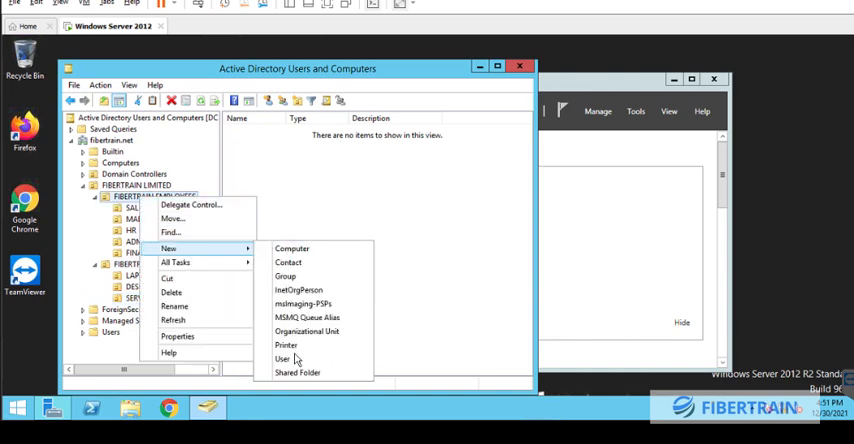
left_click(307, 331)
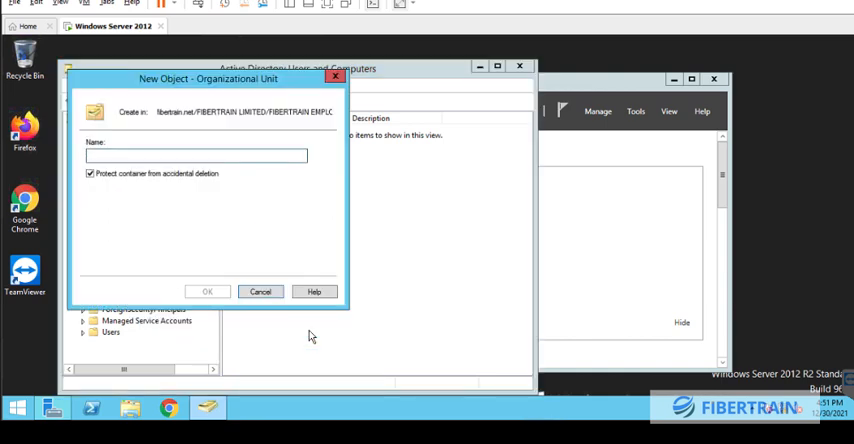
left_click(207, 291)
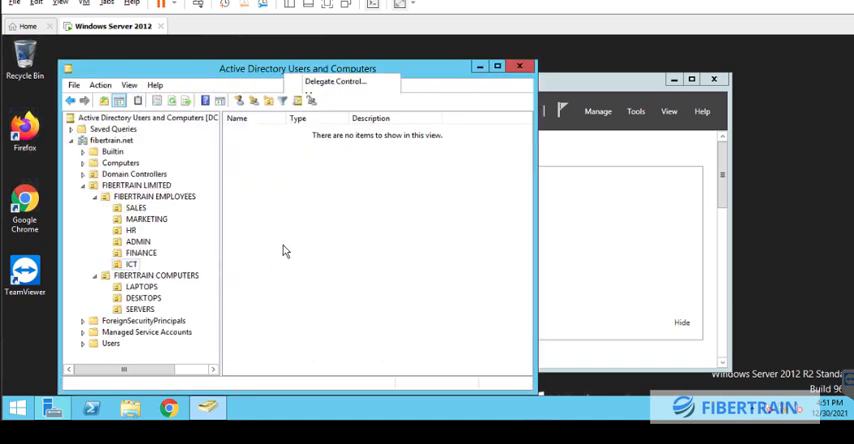
mouse_move(130, 268)
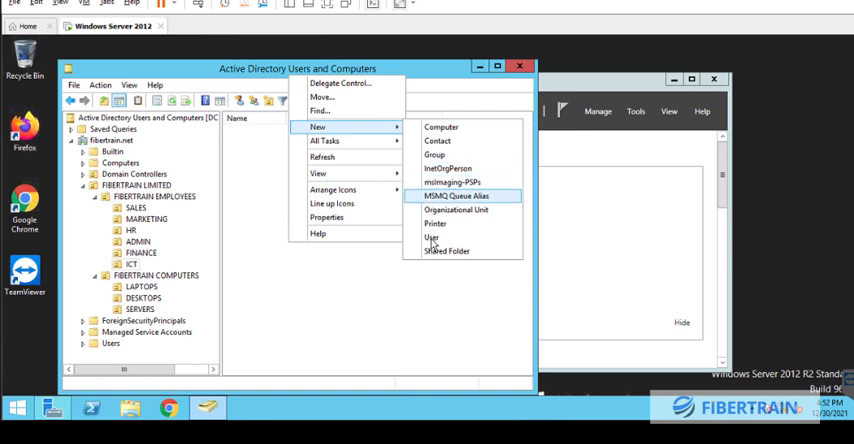
left_click(431, 237)
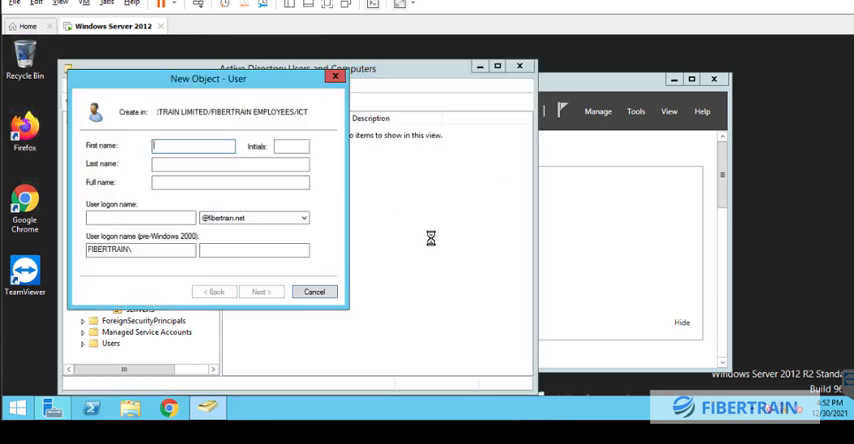
type("seun")
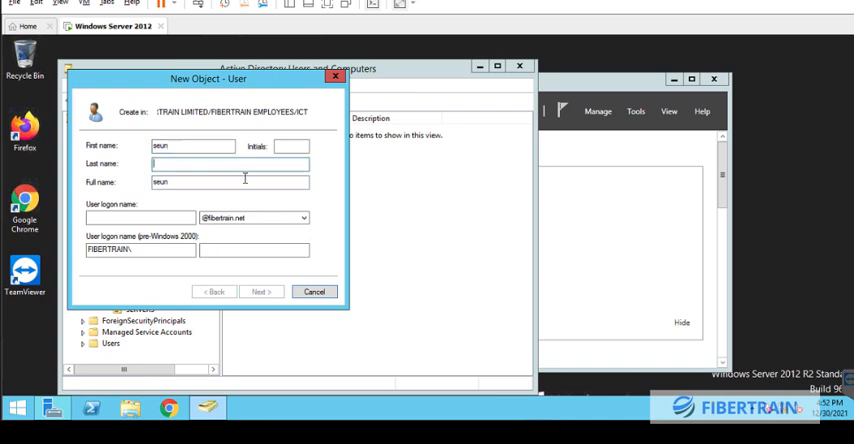
type("agbola")
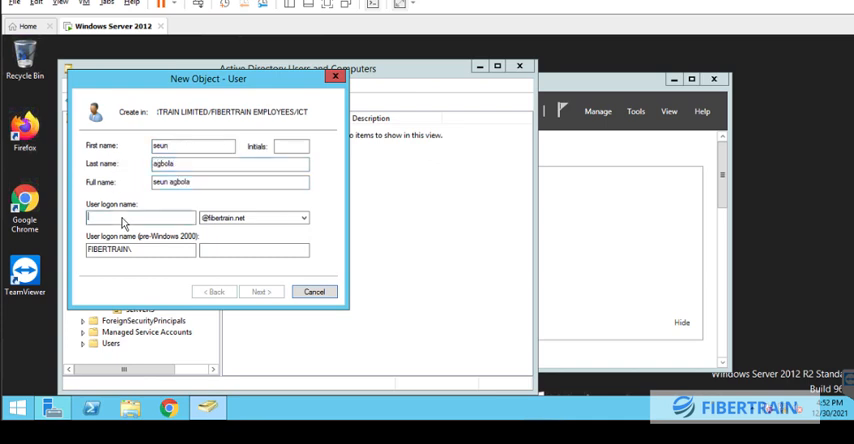
type("seun")
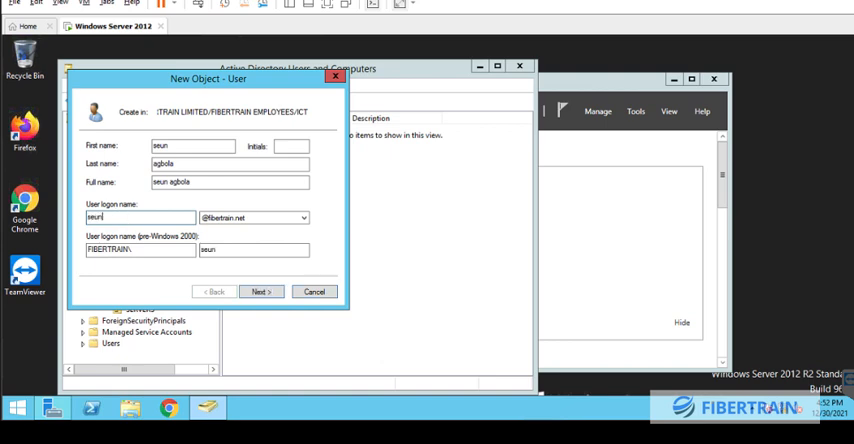
left_click(261, 291)
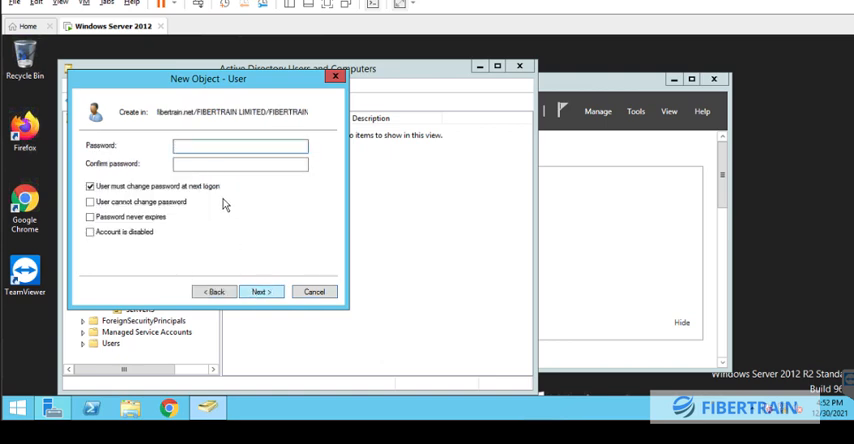
left_click(240, 146)
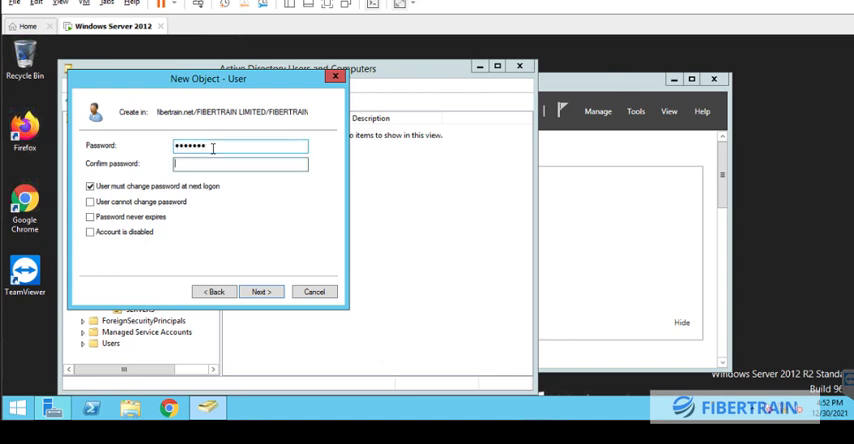
type("••••••")
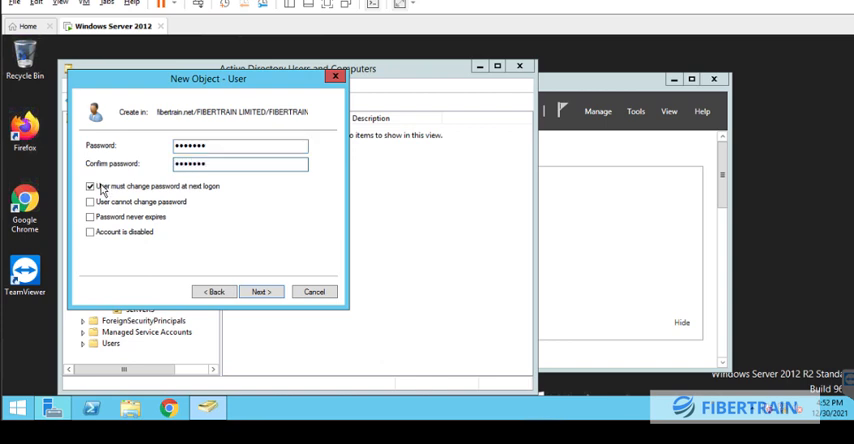
left_click(90, 186)
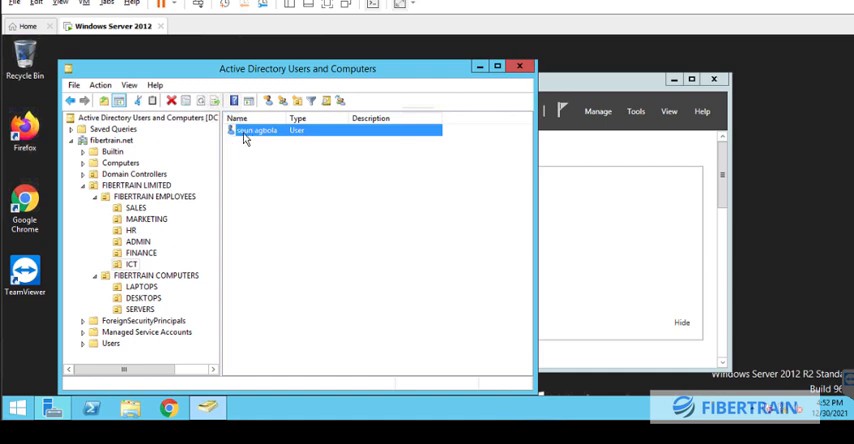
mouse_move(263, 165)
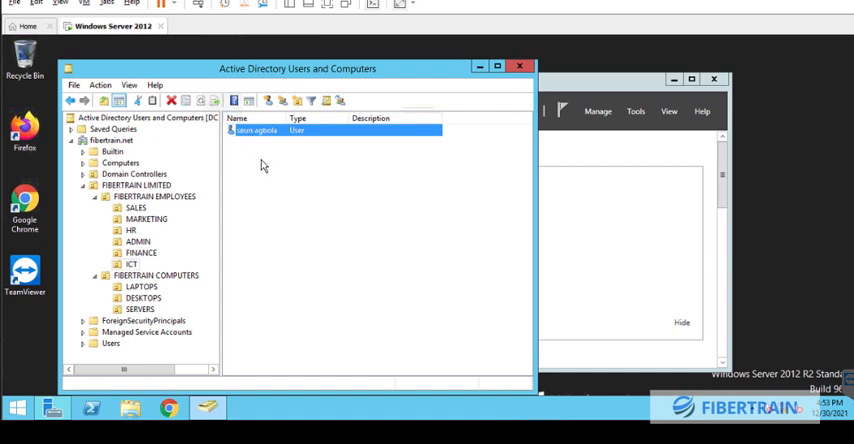
mouse_move(222, 273)
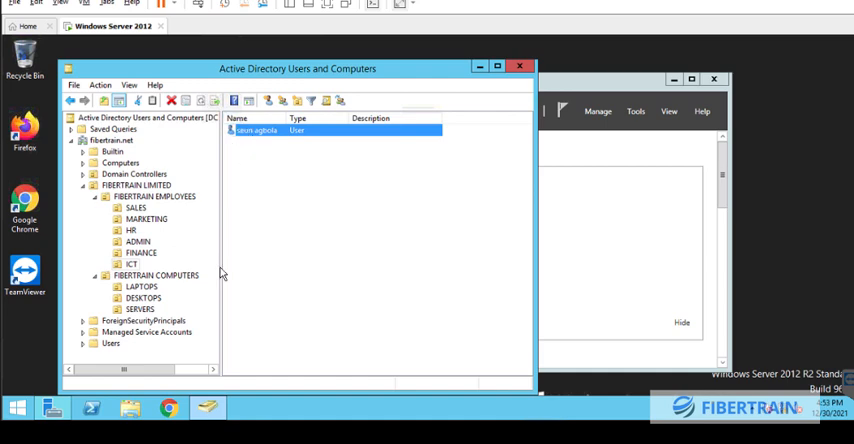
mouse_move(150, 235)
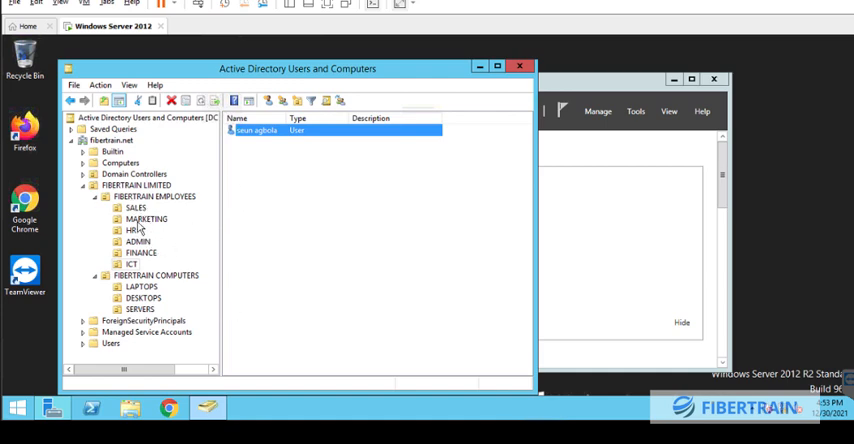
mouse_move(137, 280)
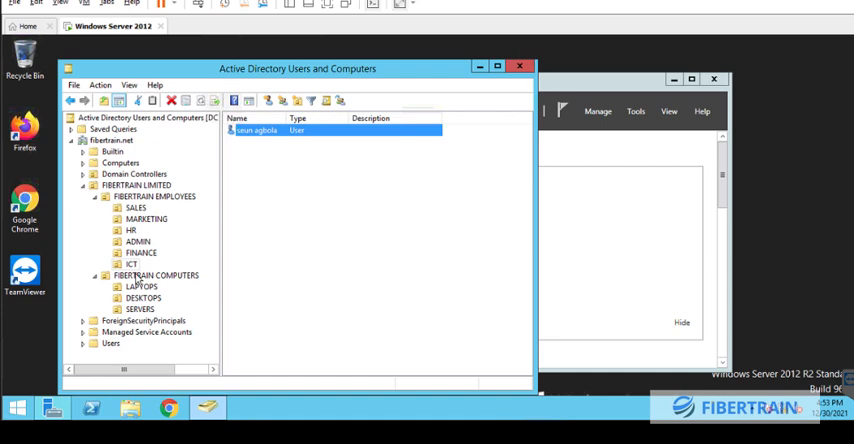
mouse_move(155, 295)
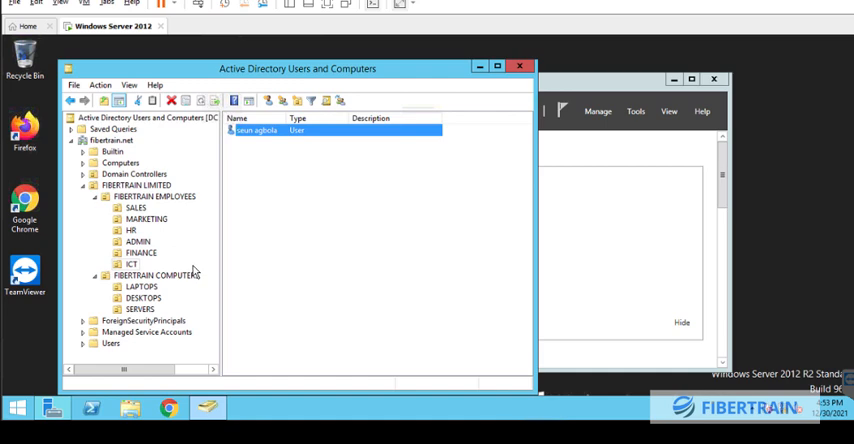
mouse_move(162, 253)
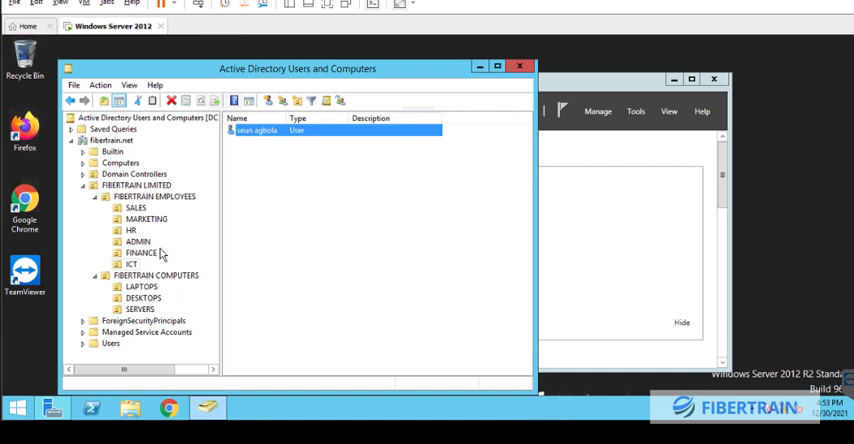
mouse_move(166, 252)
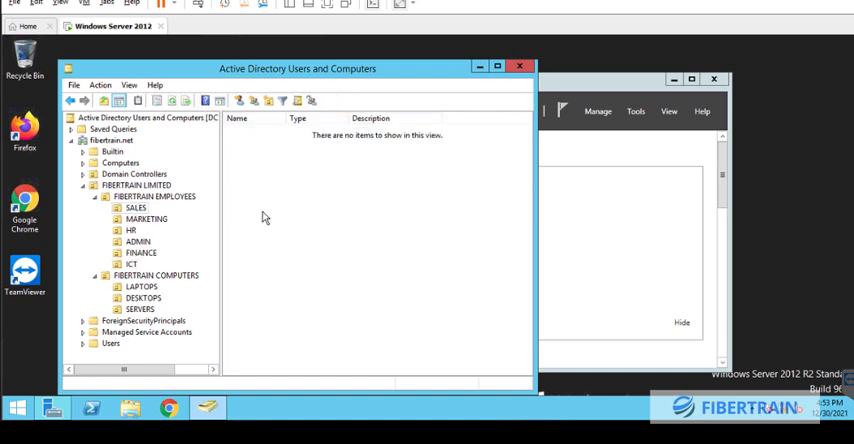
Step: Create user john john (logon john) in SALES without forcing a password change at logon
right_click(265, 217)
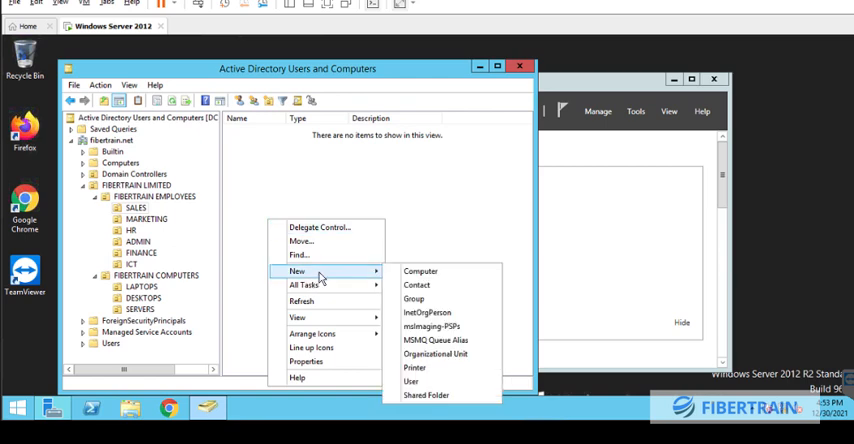
mouse_move(411, 381)
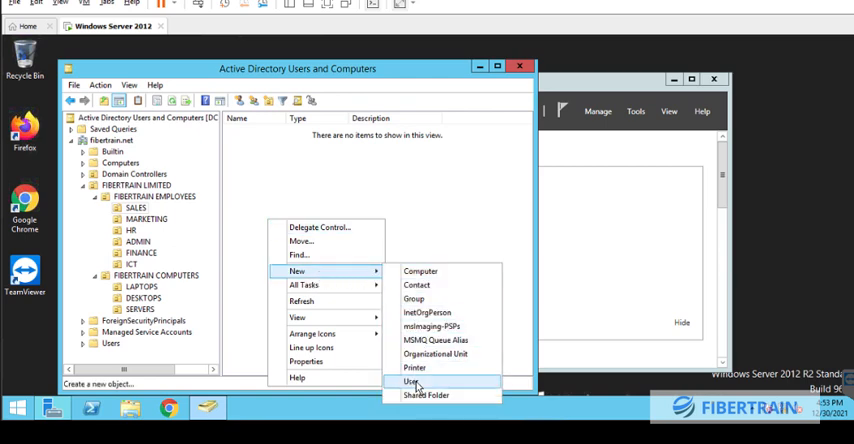
left_click(411, 381)
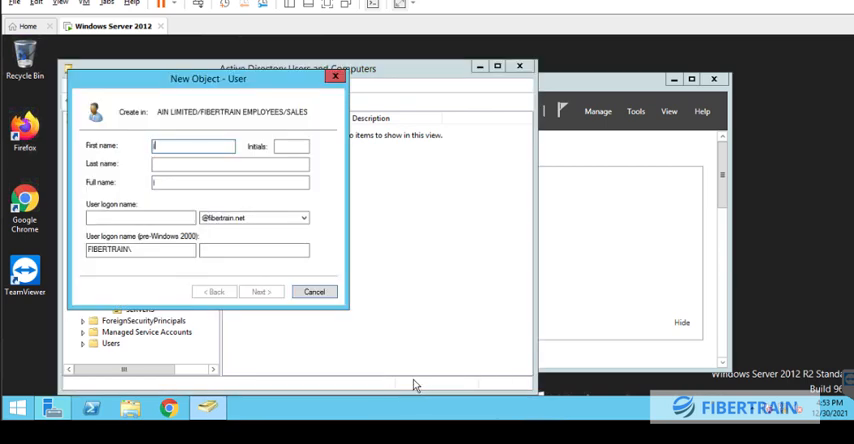
type("john")
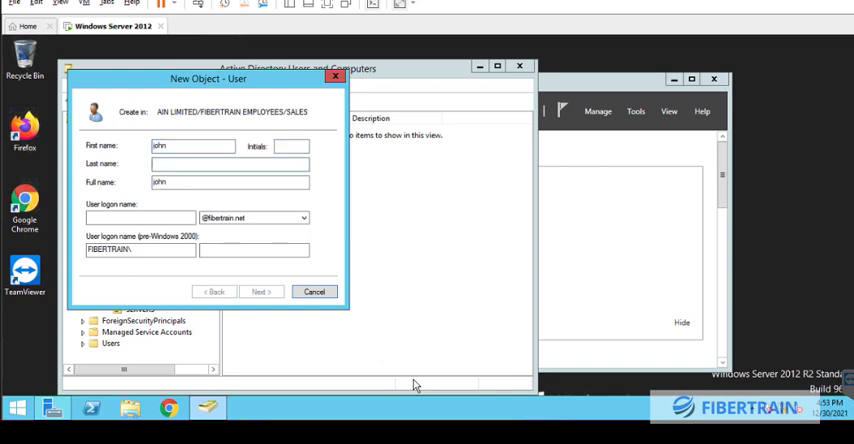
type("john")
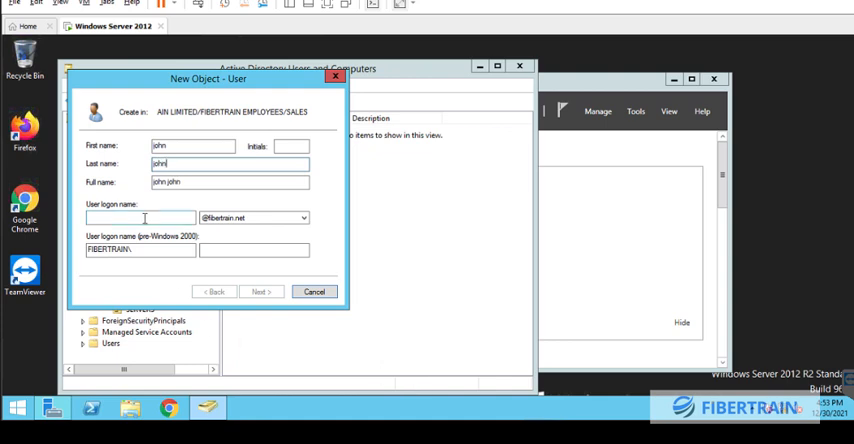
type("john")
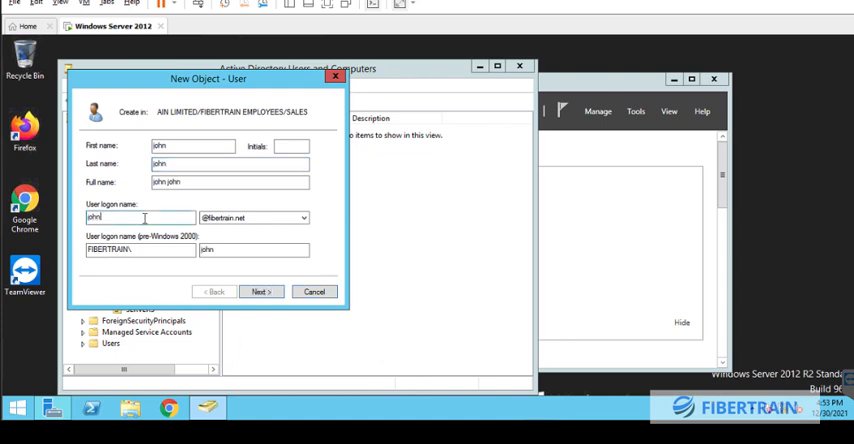
left_click(261, 291)
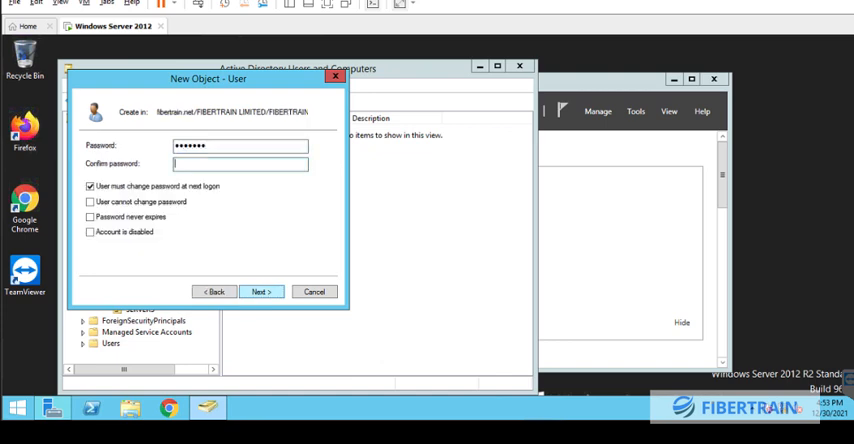
type("••••")
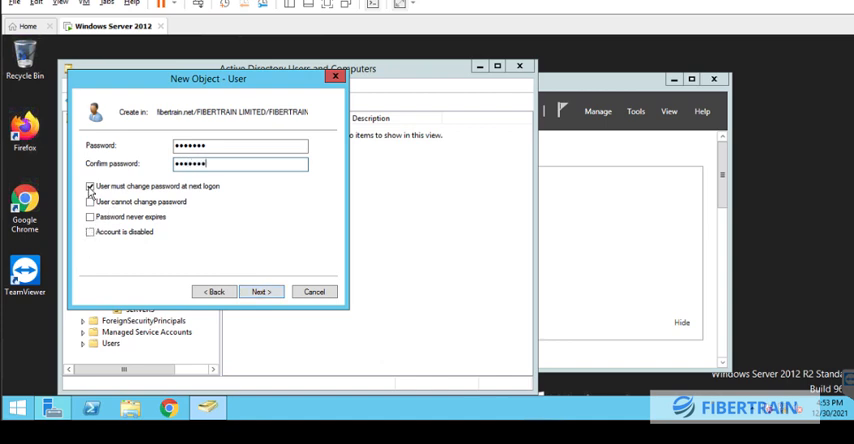
left_click(91, 186)
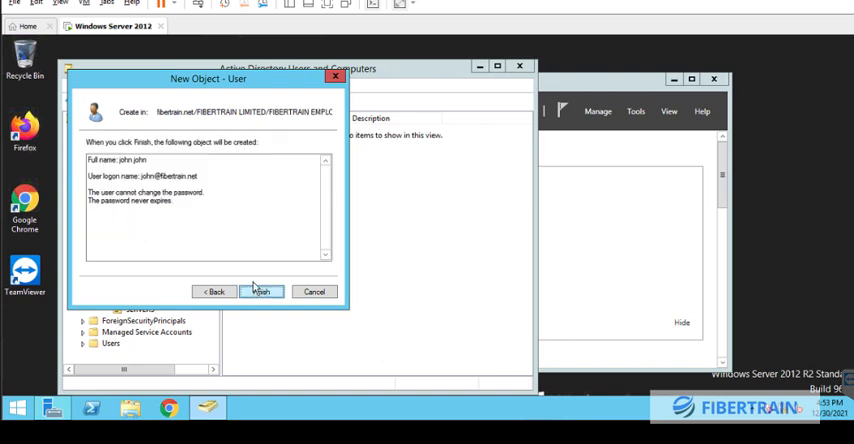
left_click(260, 291)
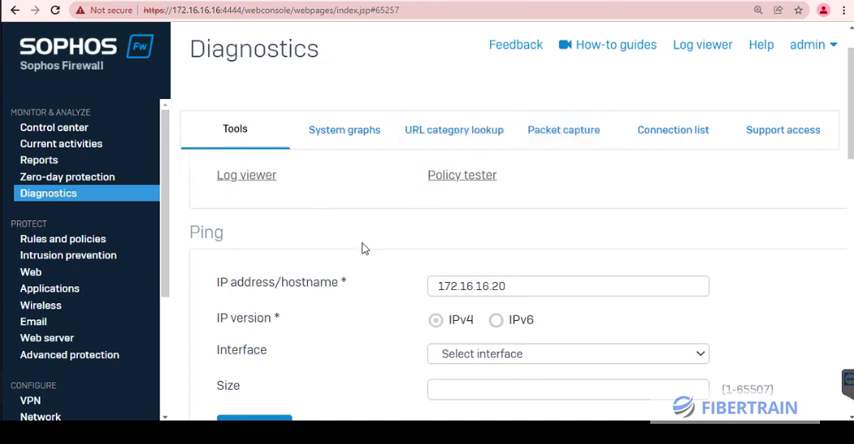
Step: Ping 172.16.16.20 from the firewall, retrying past session-expired errors, and close the 0% loss result
scroll("down", 3)
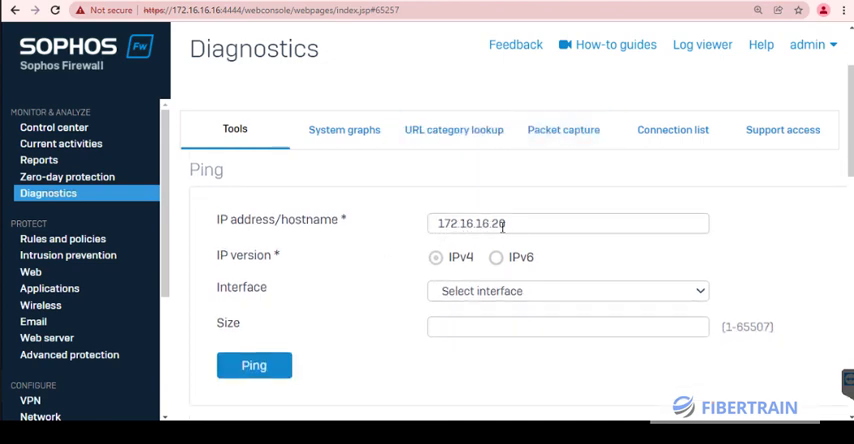
type("0")
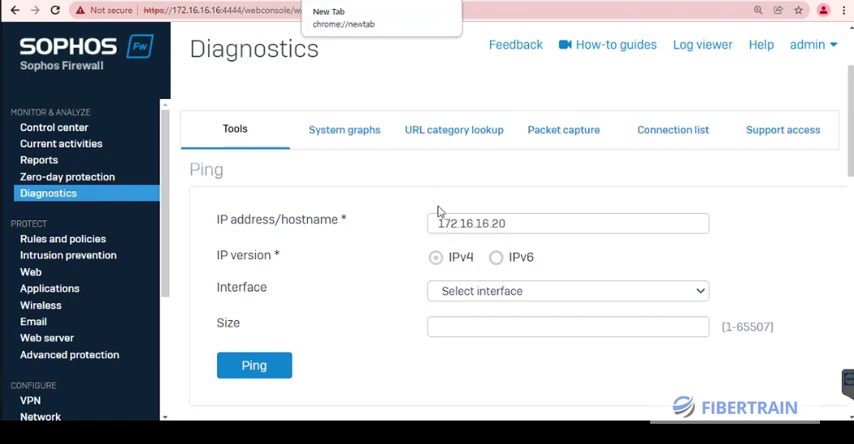
mouse_move(493, 233)
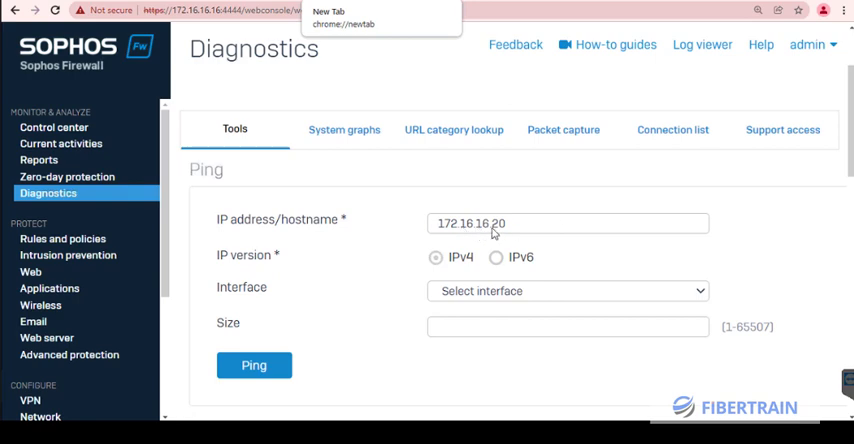
mouse_move(498, 231)
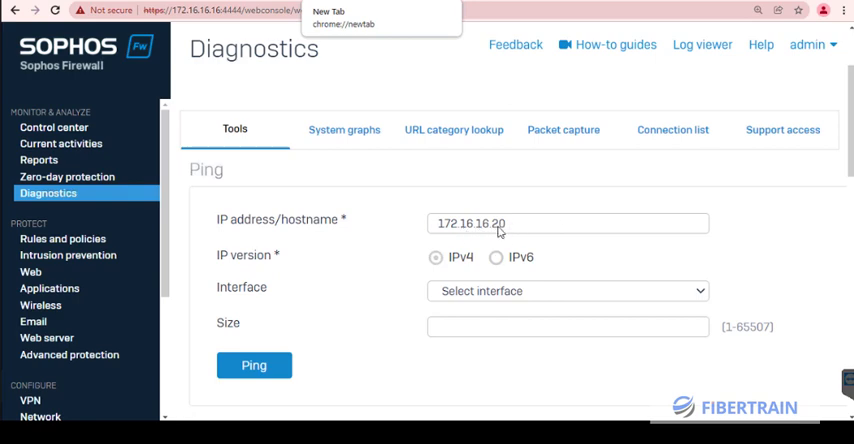
left_click(254, 365)
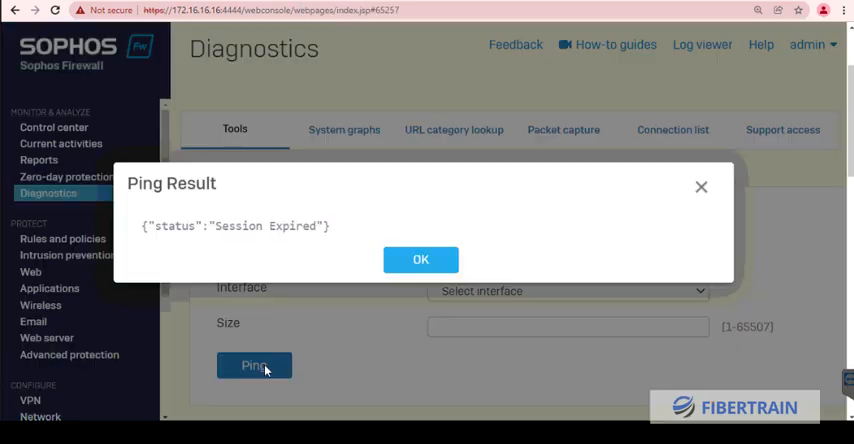
left_click(420, 259)
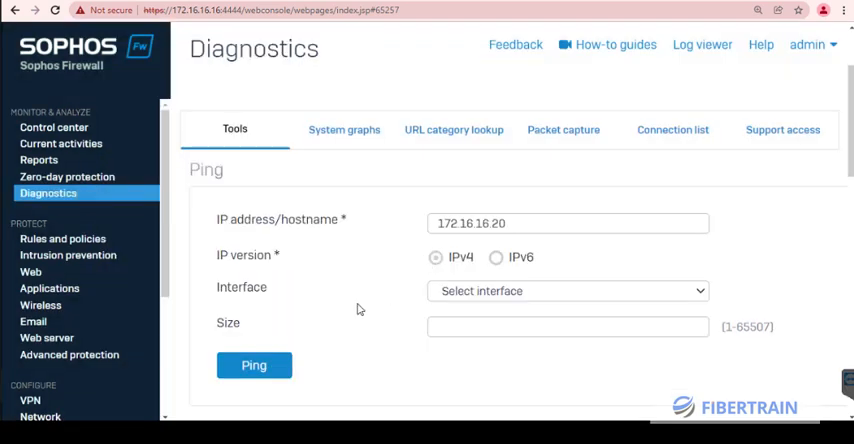
left_click(254, 365)
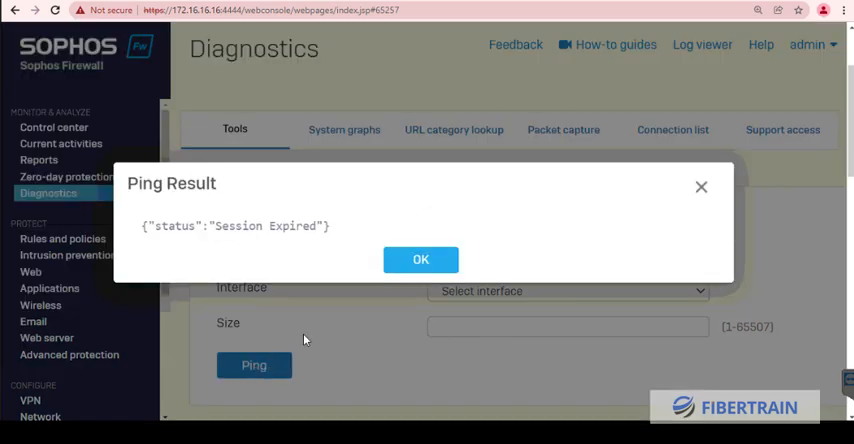
left_click(420, 259)
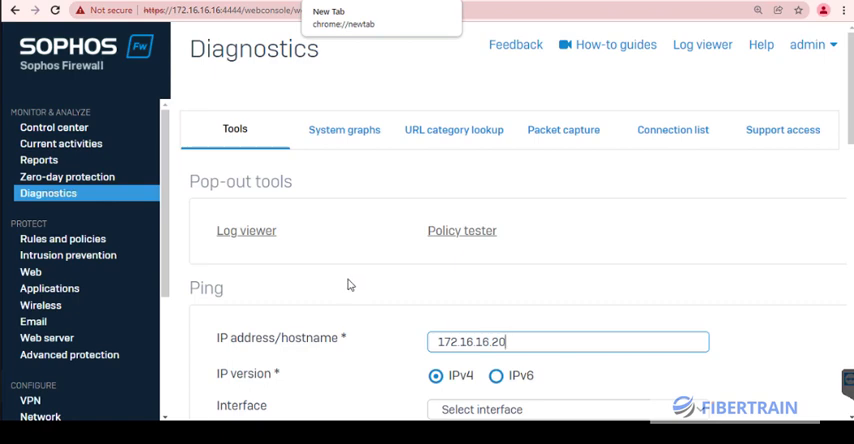
scroll("down", 3)
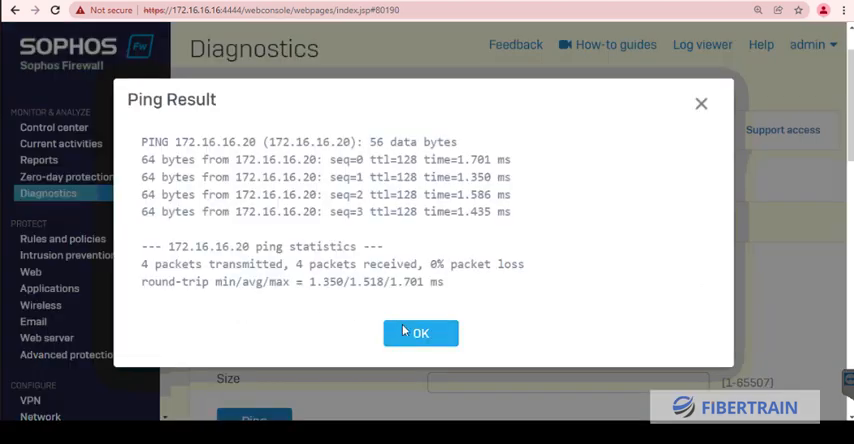
left_click(420, 333)
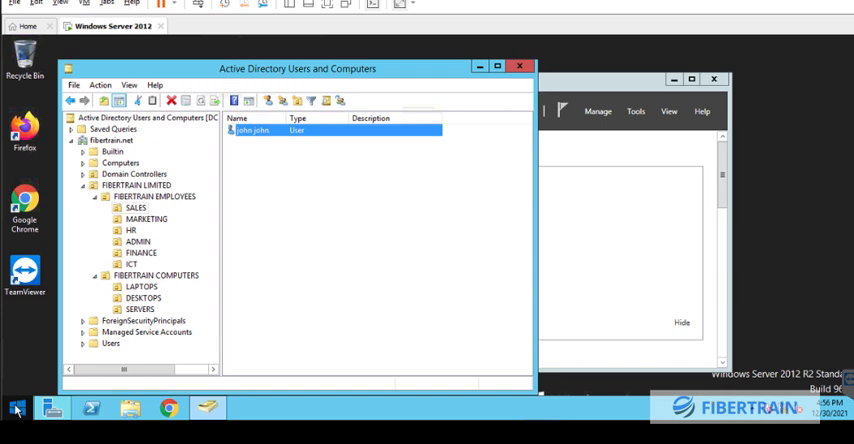
Step: Run 'ping 172.16.16.16' in an administrator Command Prompt
right_click(15, 410)
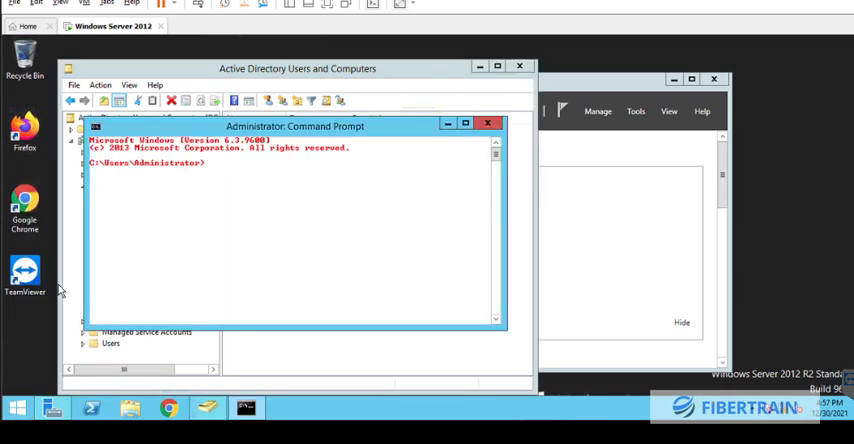
type("ping")
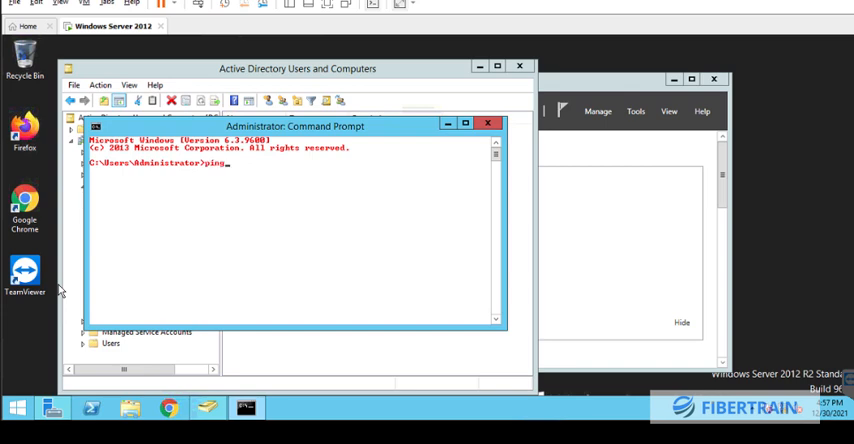
type("172.16.16.16")
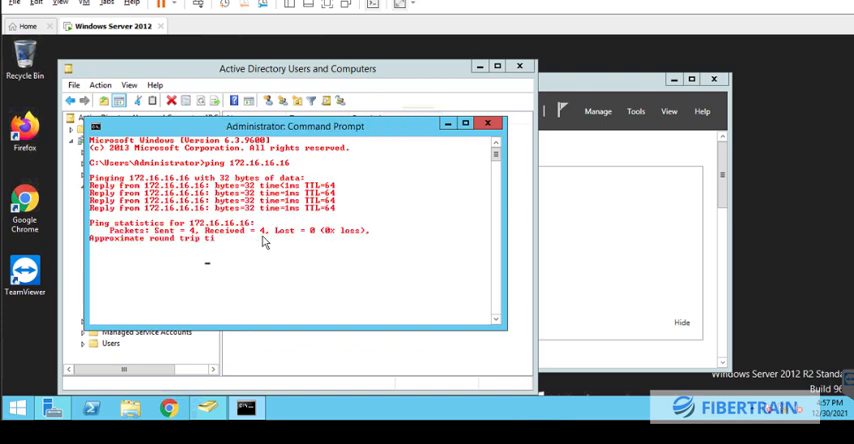
mouse_move(437, 105)
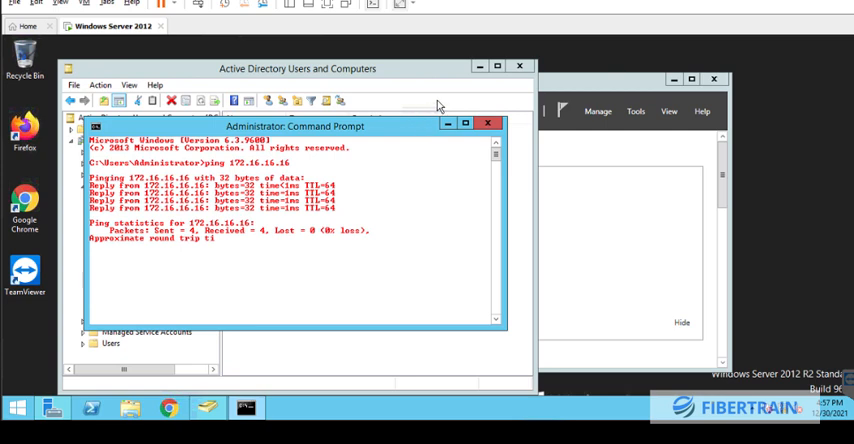
Step: Bring the Active Directory Users and Computers window in front of Command Prompt
left_click(488, 123)
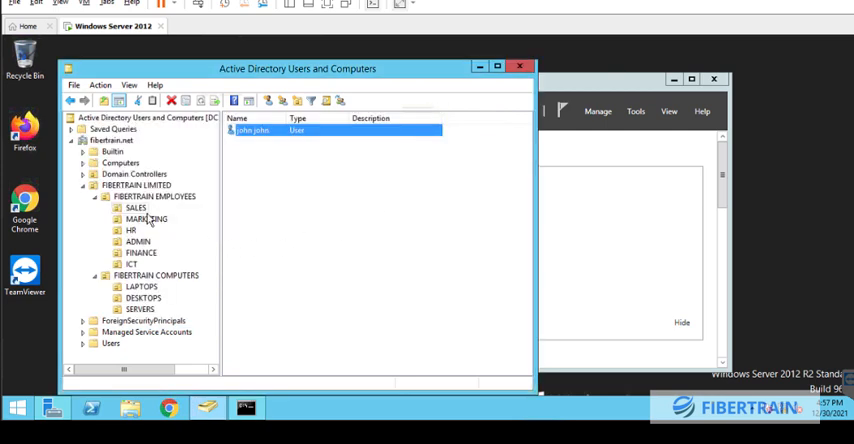
mouse_move(184, 221)
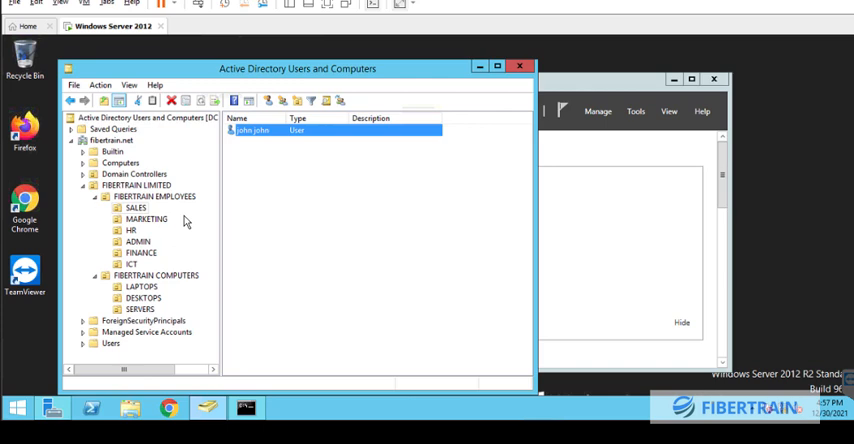
mouse_move(208, 247)
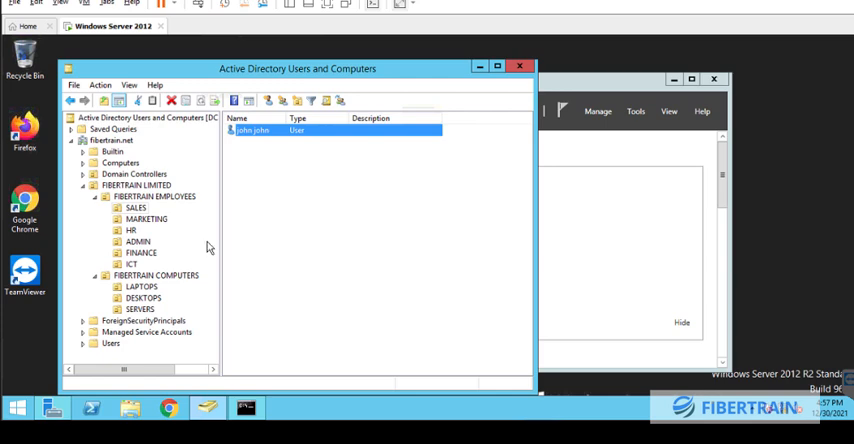
mouse_move(365, 218)
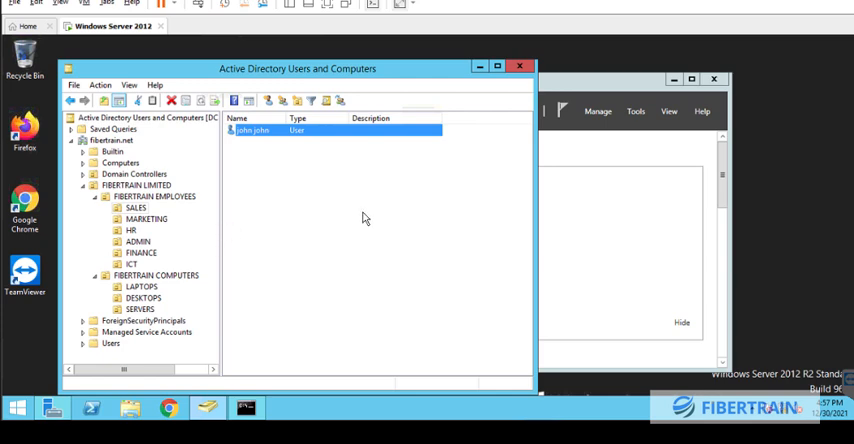
mouse_move(342, 222)
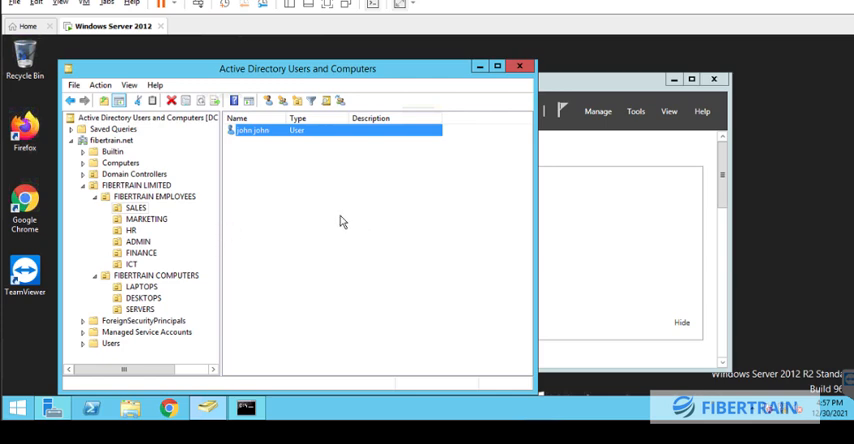
mouse_move(295, 135)
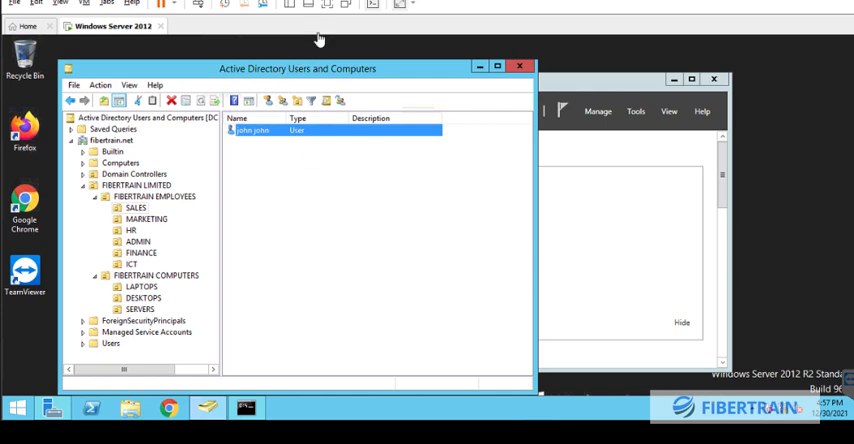
mouse_move(312, 53)
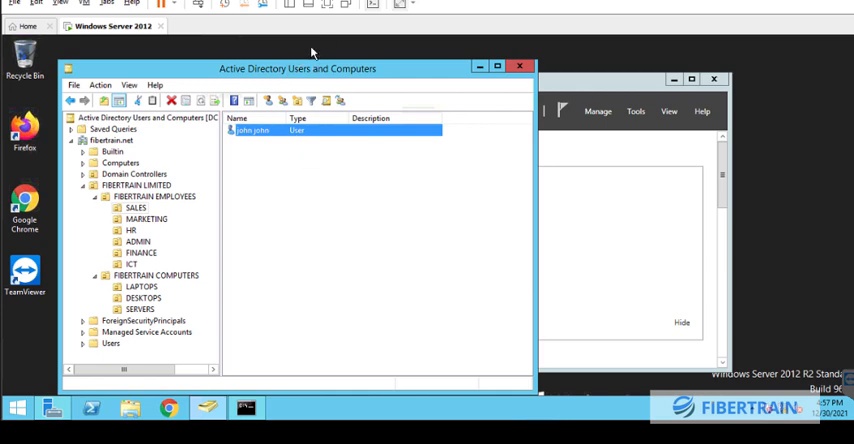